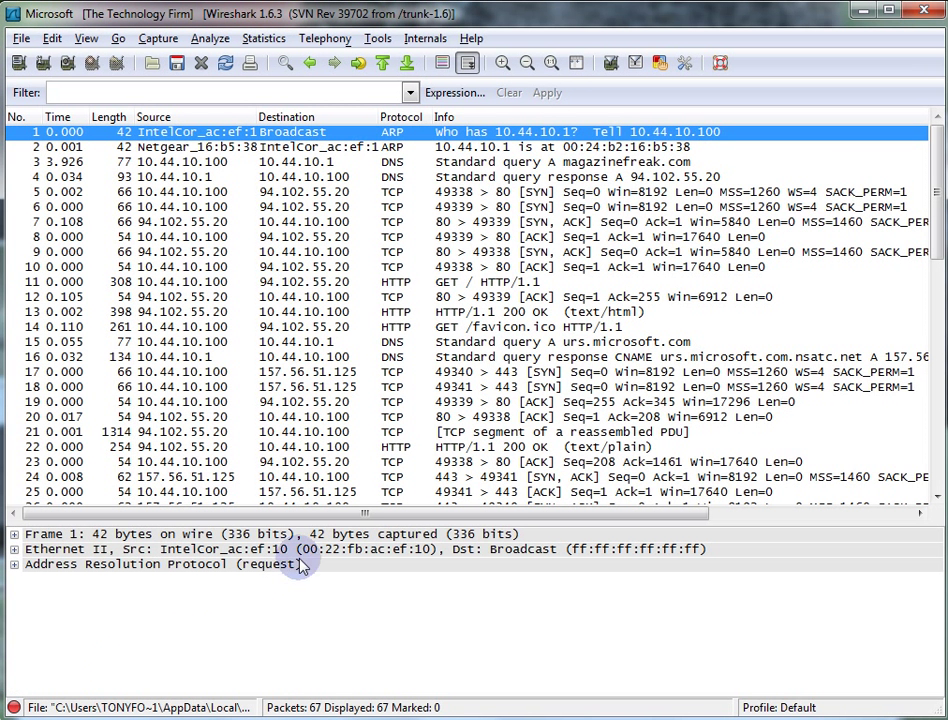
{"action": "mouse_move", "coordinate": [613, 112]}
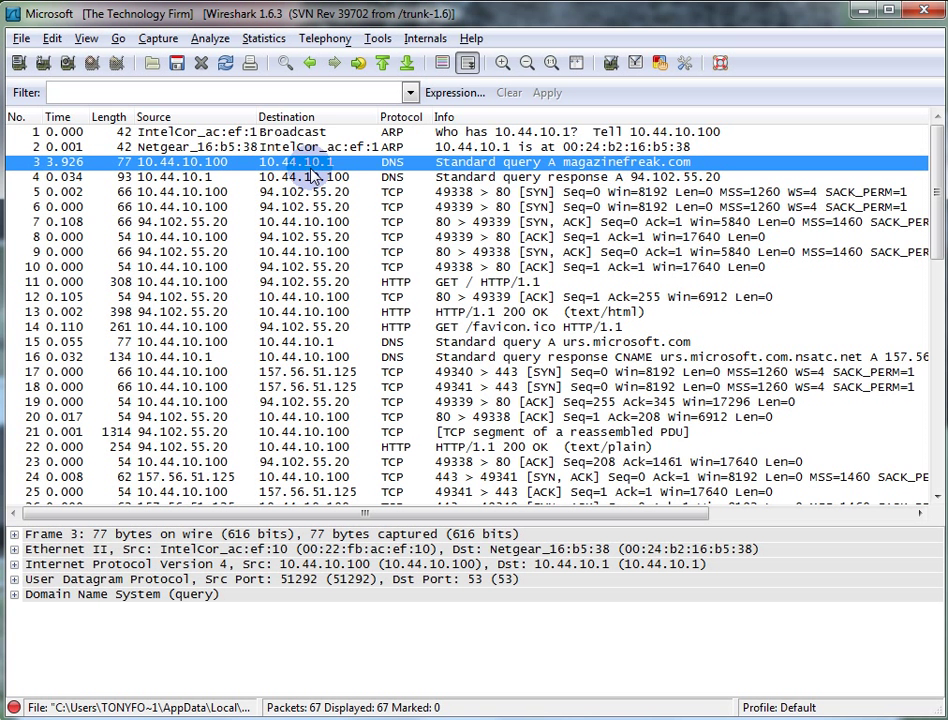
{"action": "mouse_move", "coordinate": [465, 170]}
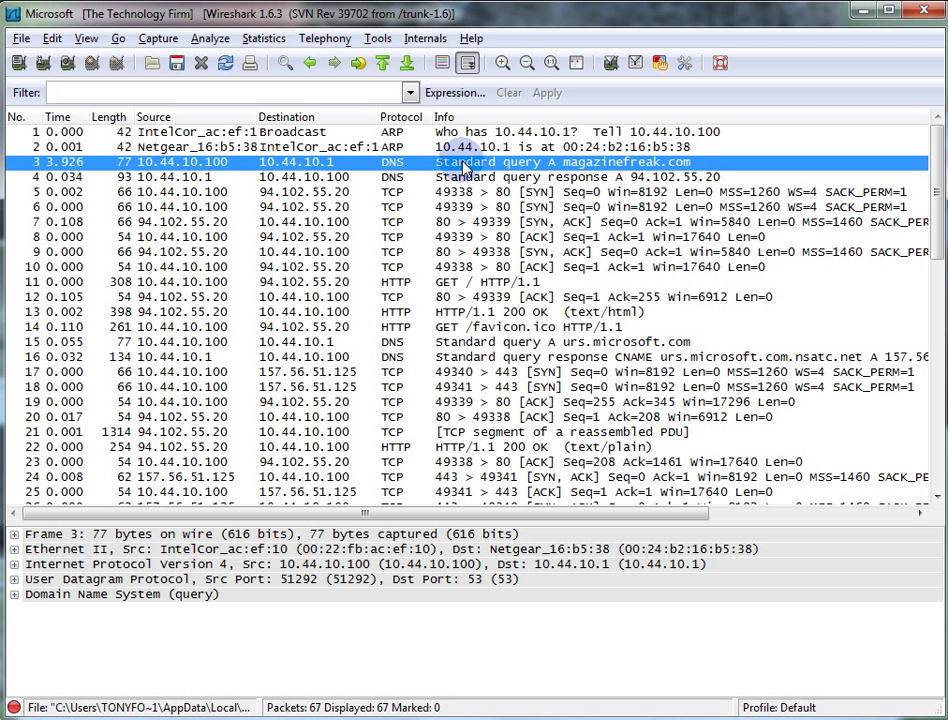
Step: Examine the ARP broadcast and the DNS query/response resolving magazinefreak.com to 94.102.55.20
{"action": "left_click", "coordinate": [200, 131]}
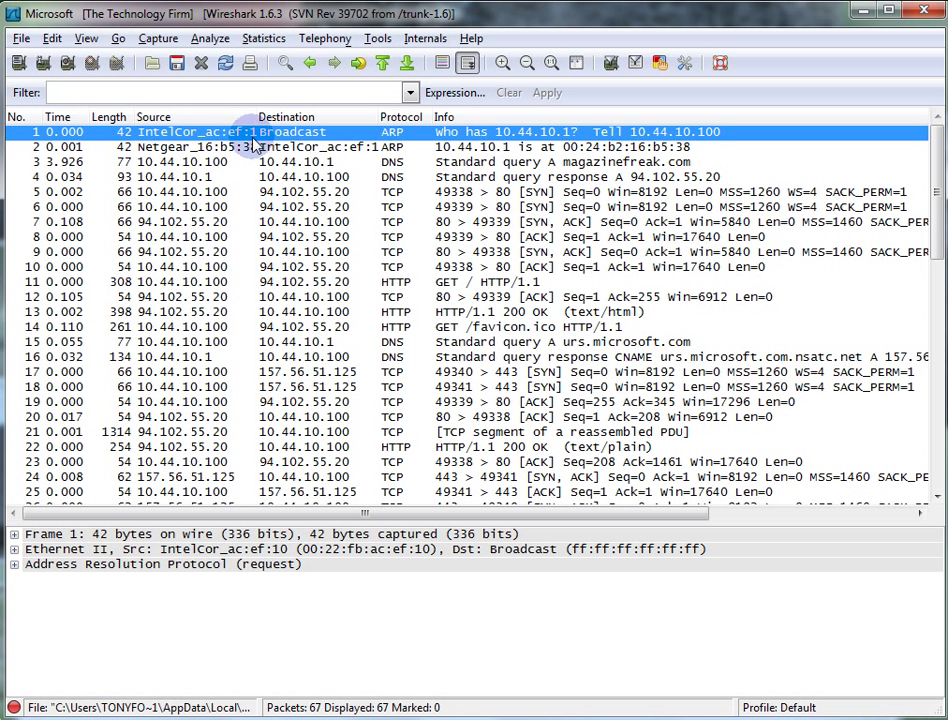
{"action": "mouse_move", "coordinate": [535, 140]}
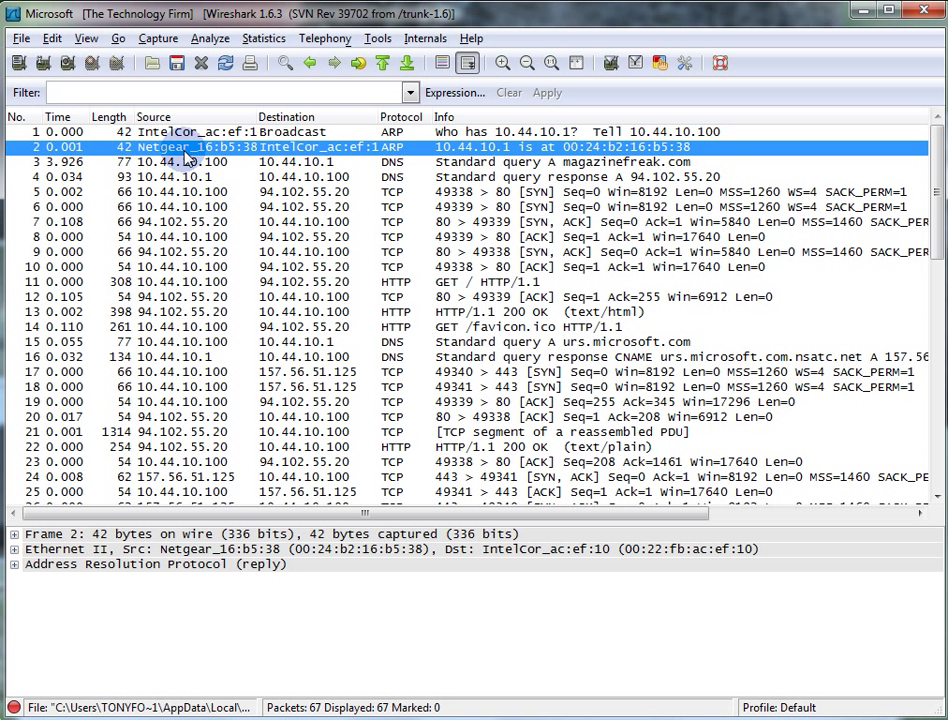
{"action": "mouse_move", "coordinate": [475, 161]}
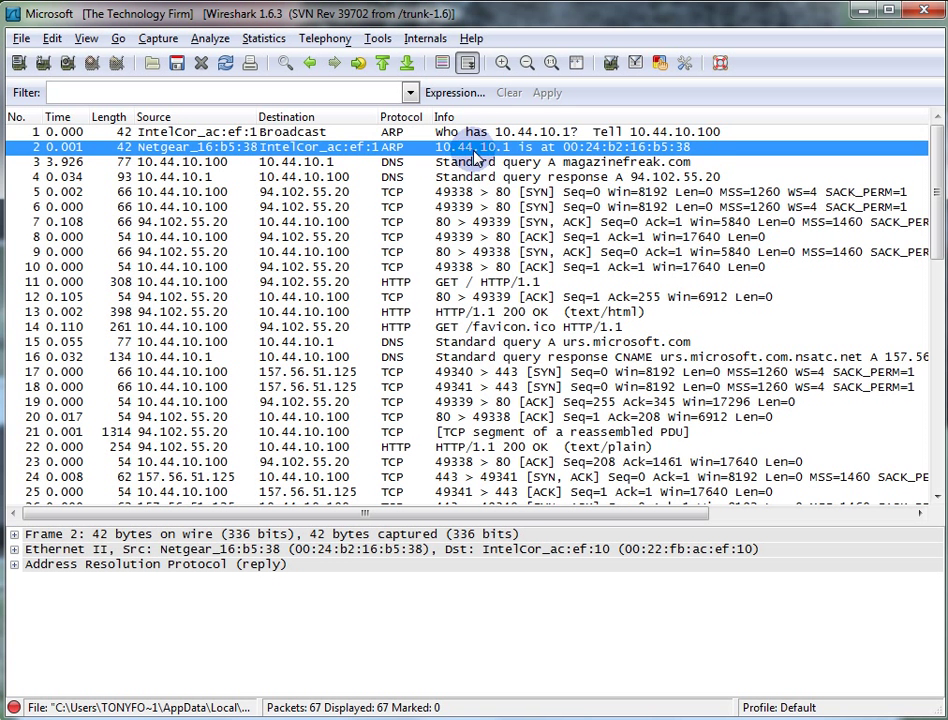
{"action": "left_click", "coordinate": [240, 161]}
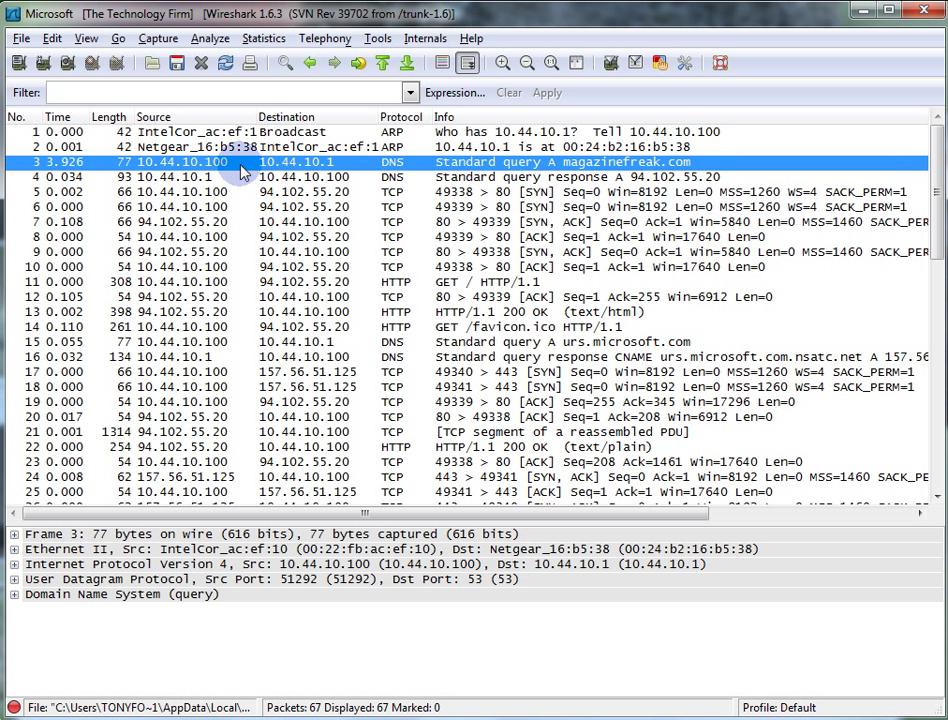
{"action": "mouse_move", "coordinate": [610, 170]}
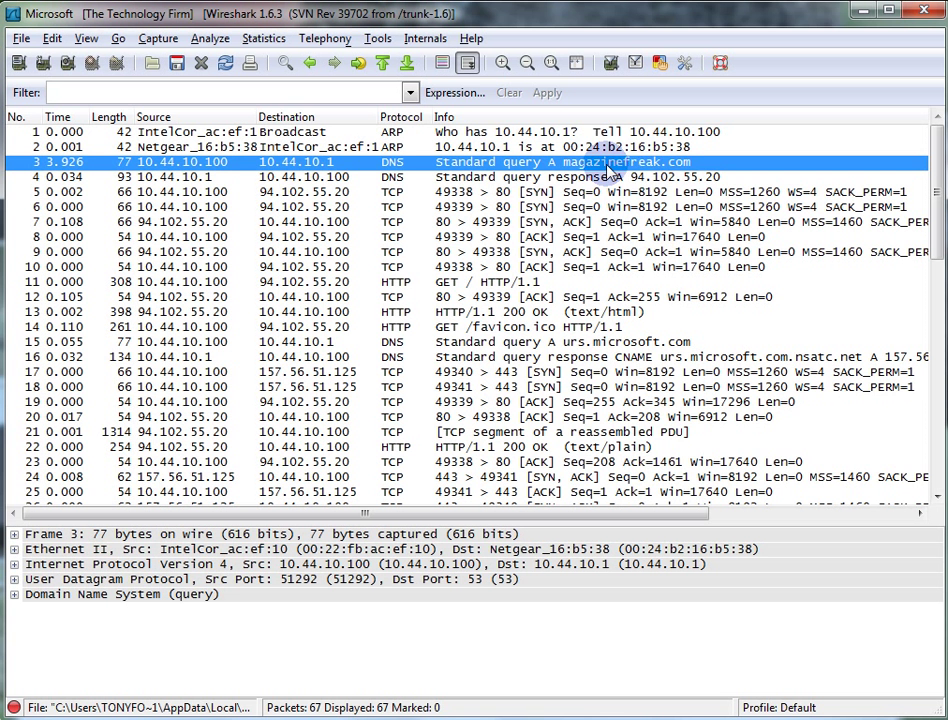
{"action": "left_click", "coordinate": [400, 177]}
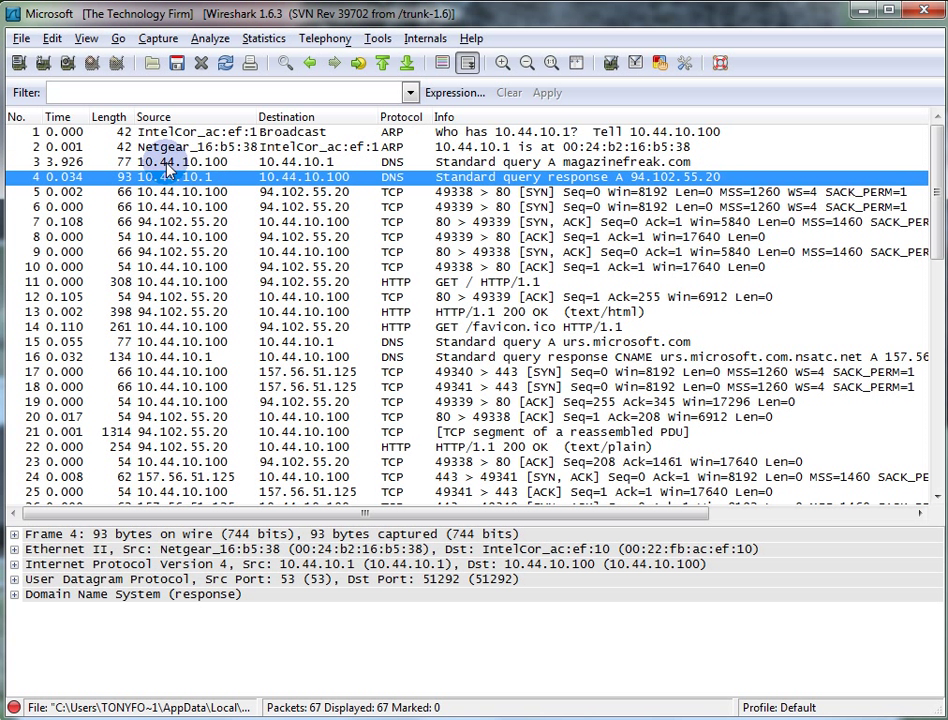
{"action": "mouse_move", "coordinate": [330, 175]}
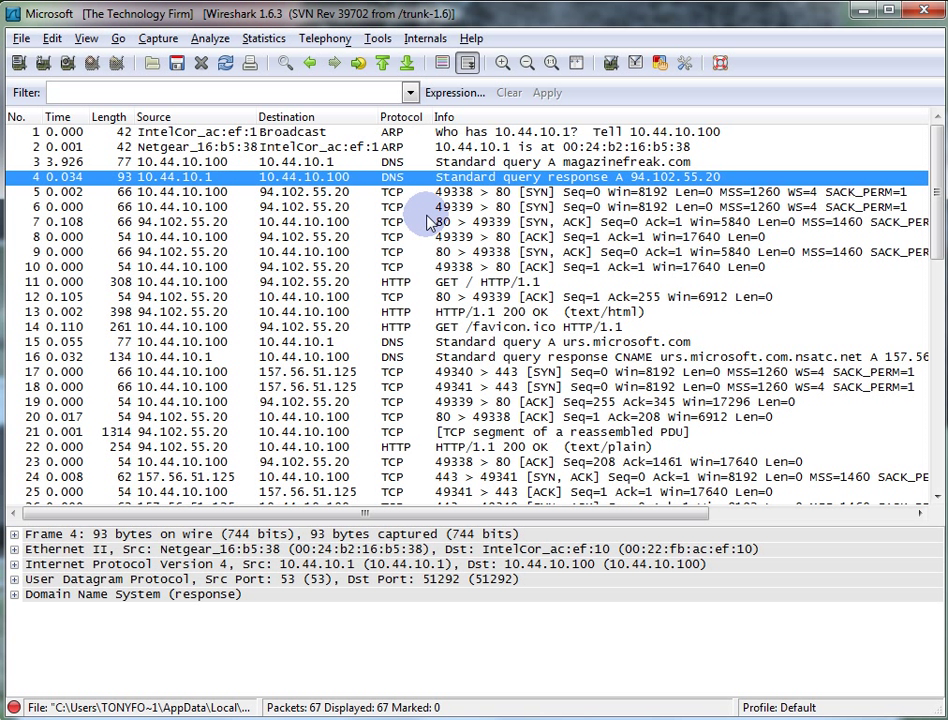
{"action": "mouse_move", "coordinate": [480, 138]}
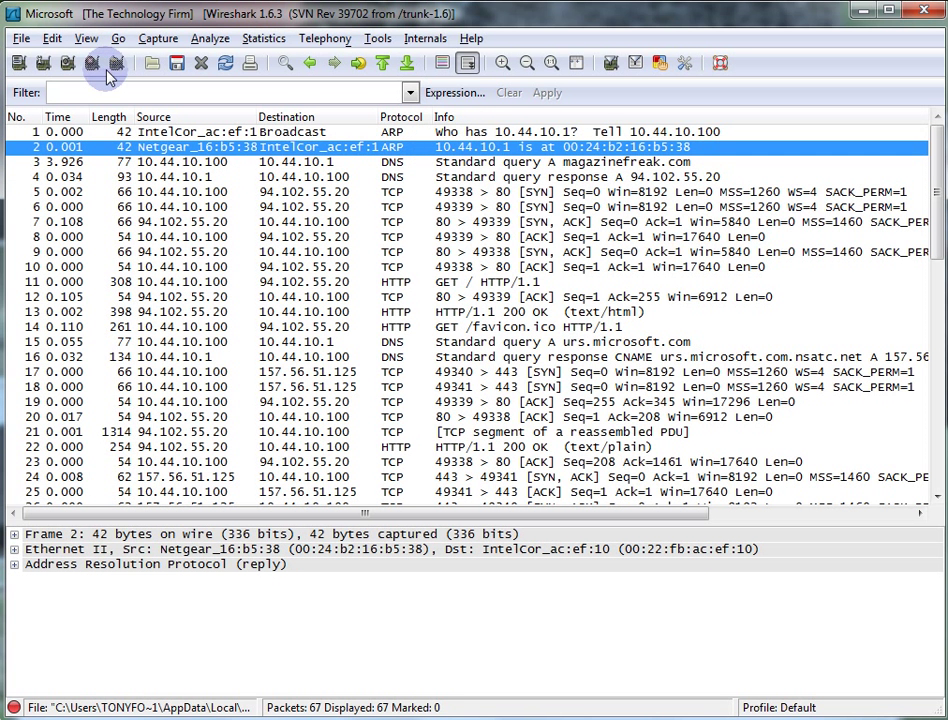
{"action": "left_click", "coordinate": [85, 38]}
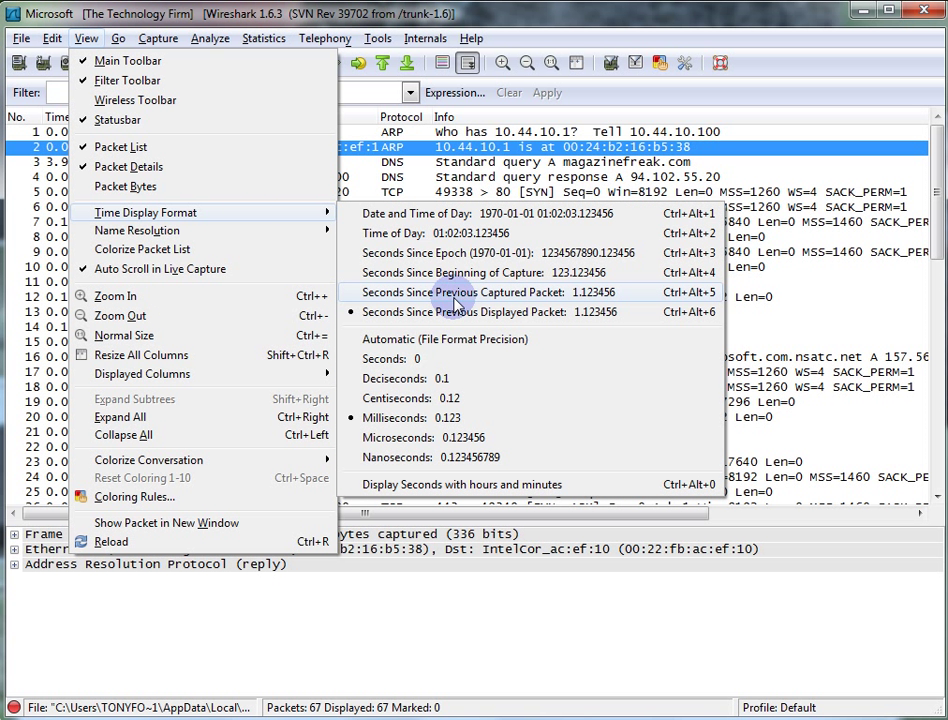
{"action": "mouse_move", "coordinate": [568, 312]}
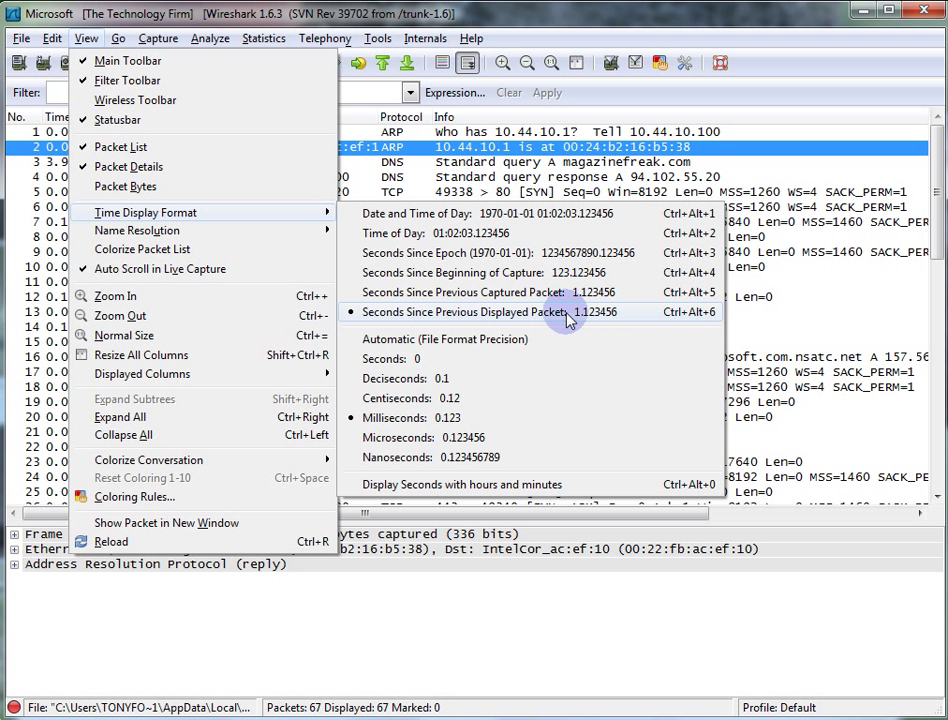
{"action": "mouse_move", "coordinate": [570, 428]}
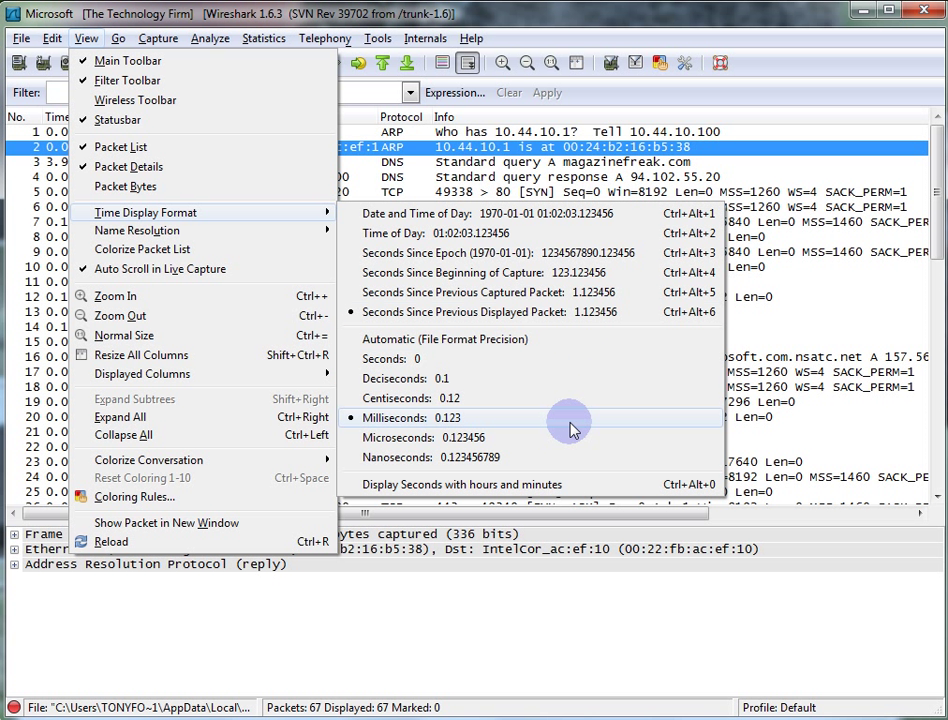
{"action": "mouse_move", "coordinate": [592, 48]}
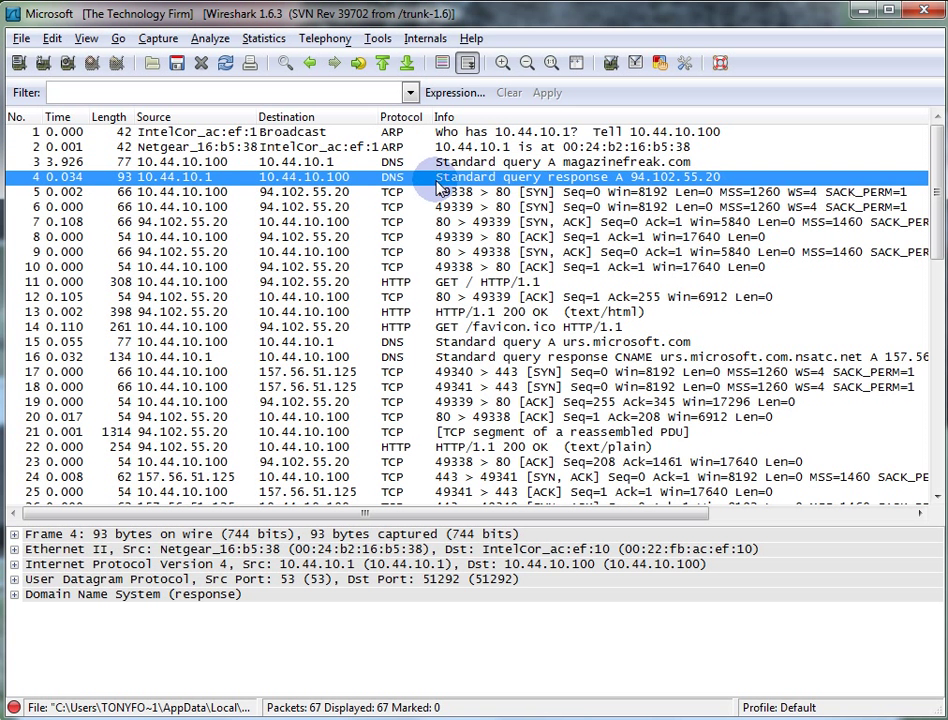
{"action": "mouse_move", "coordinate": [85, 180]}
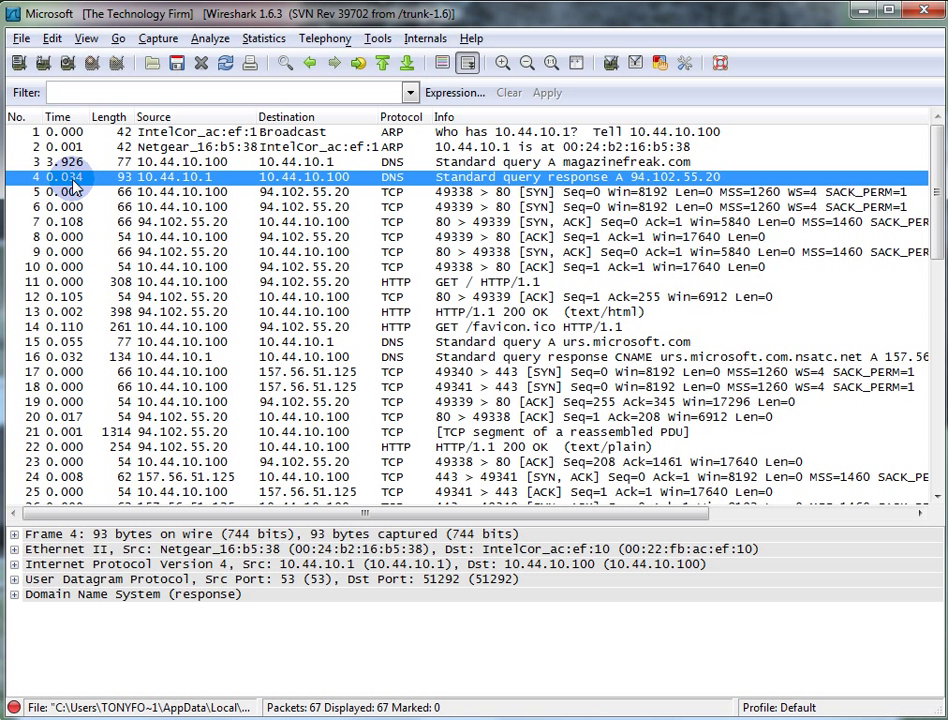
{"action": "mouse_move", "coordinate": [435, 168]}
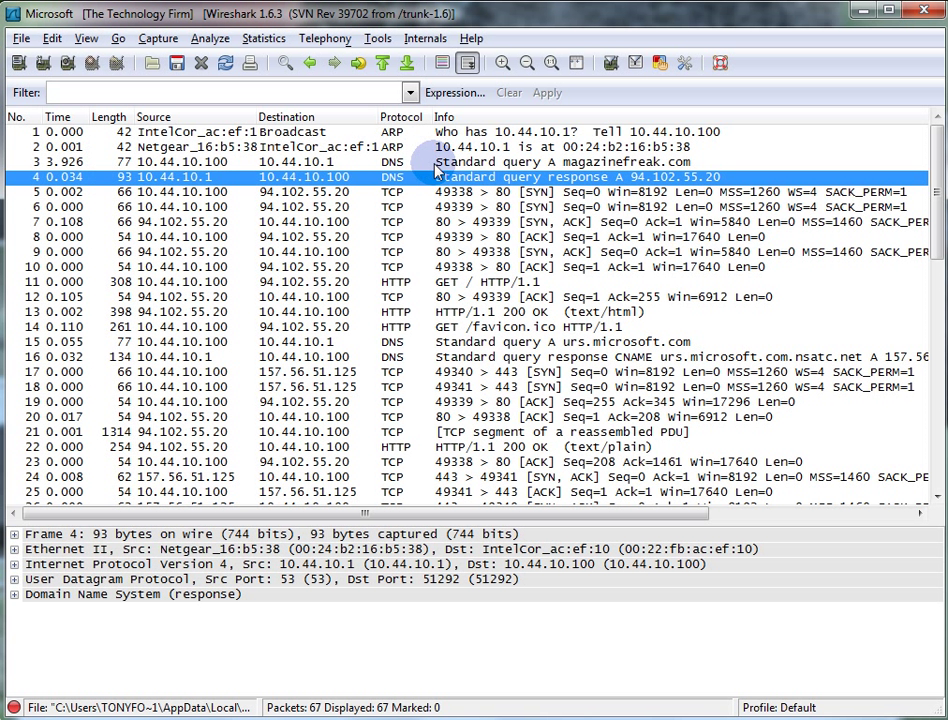
{"action": "mouse_move", "coordinate": [550, 180]}
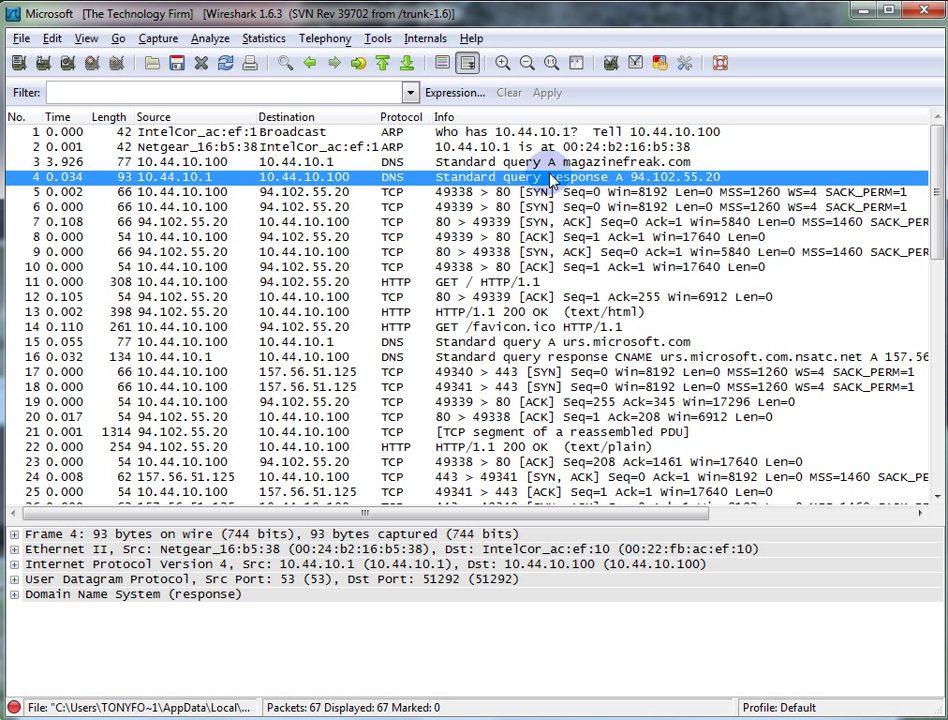
Step: Examine the SYNs to the blog server and its 200 OK body reporting the missing MySQL extension
{"action": "left_click", "coordinate": [300, 191]}
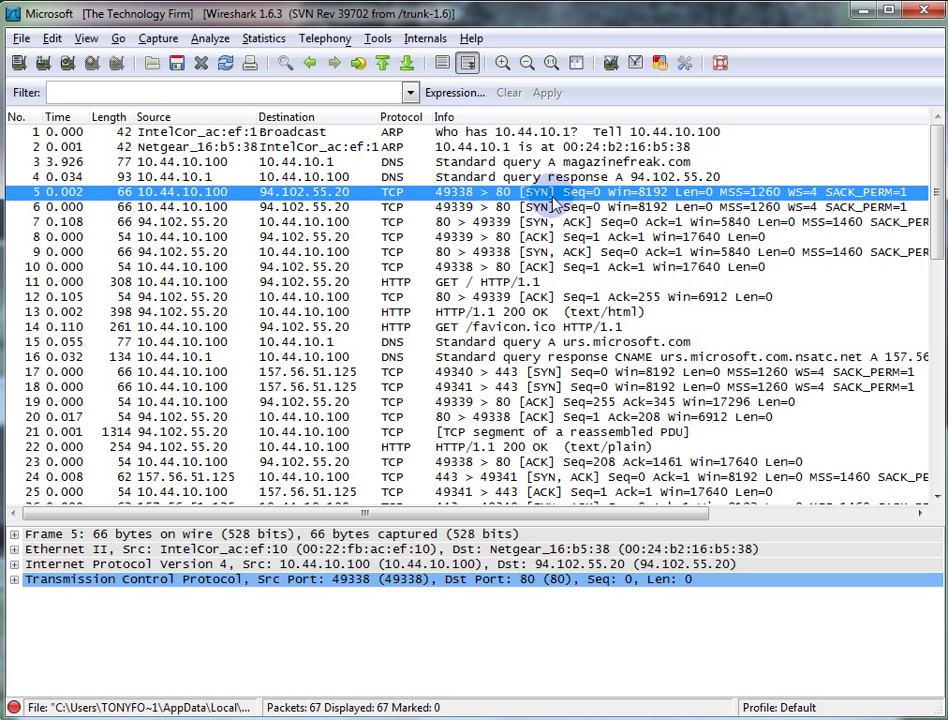
{"action": "left_click", "coordinate": [490, 206]}
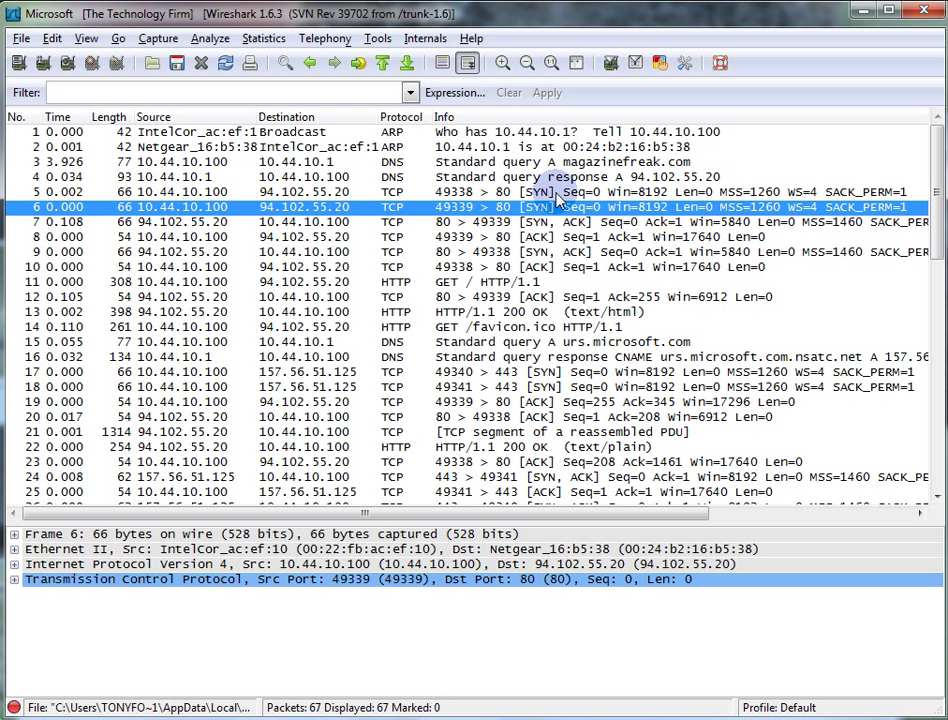
{"action": "mouse_move", "coordinate": [470, 214]}
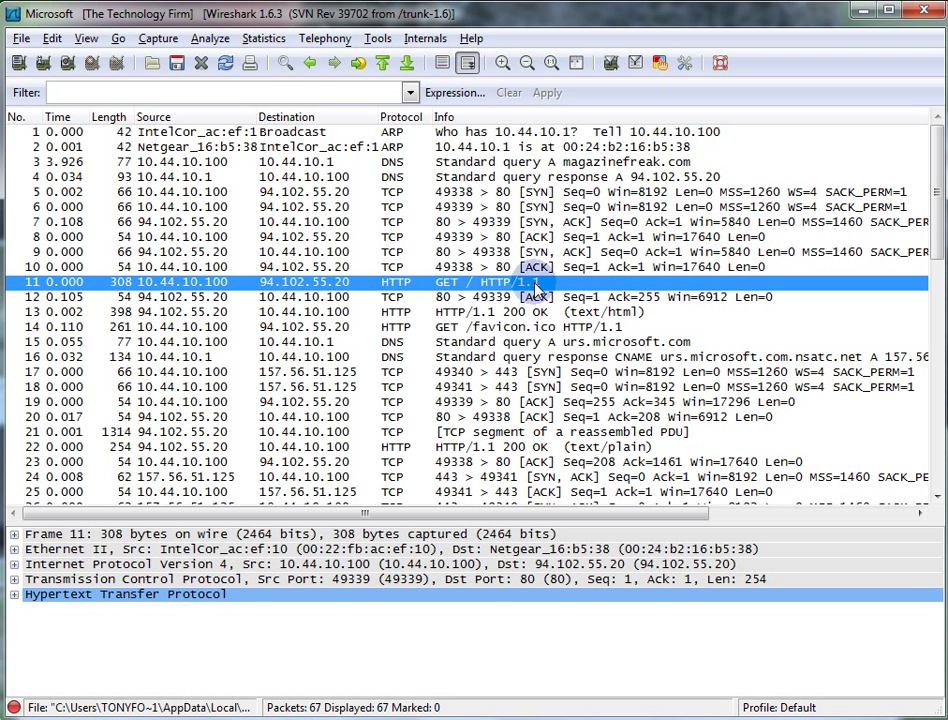
{"action": "left_click", "coordinate": [500, 311]}
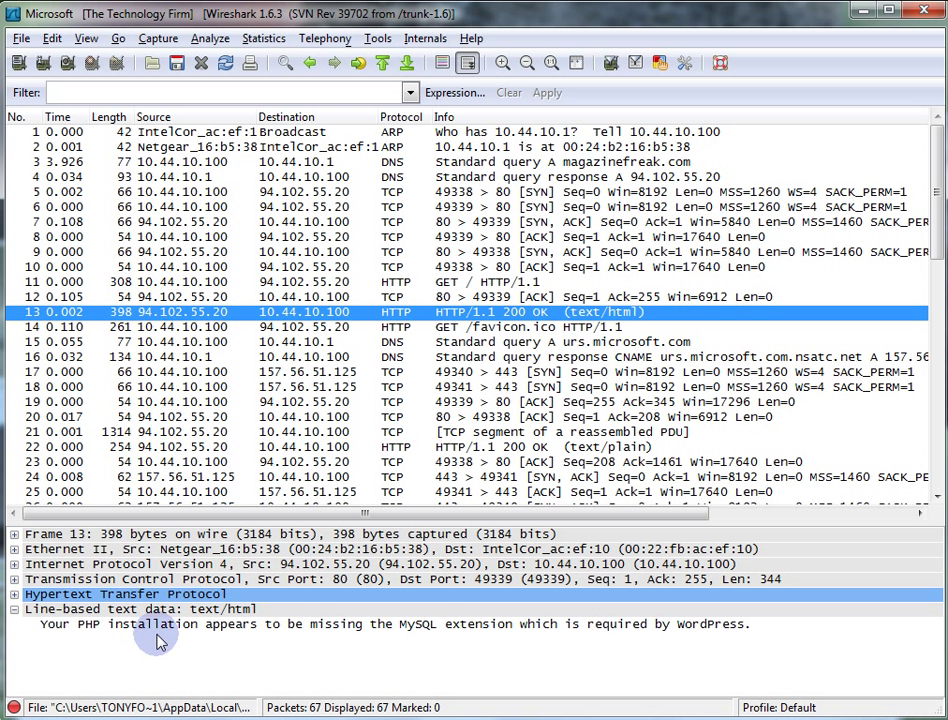
{"action": "mouse_move", "coordinate": [470, 635]}
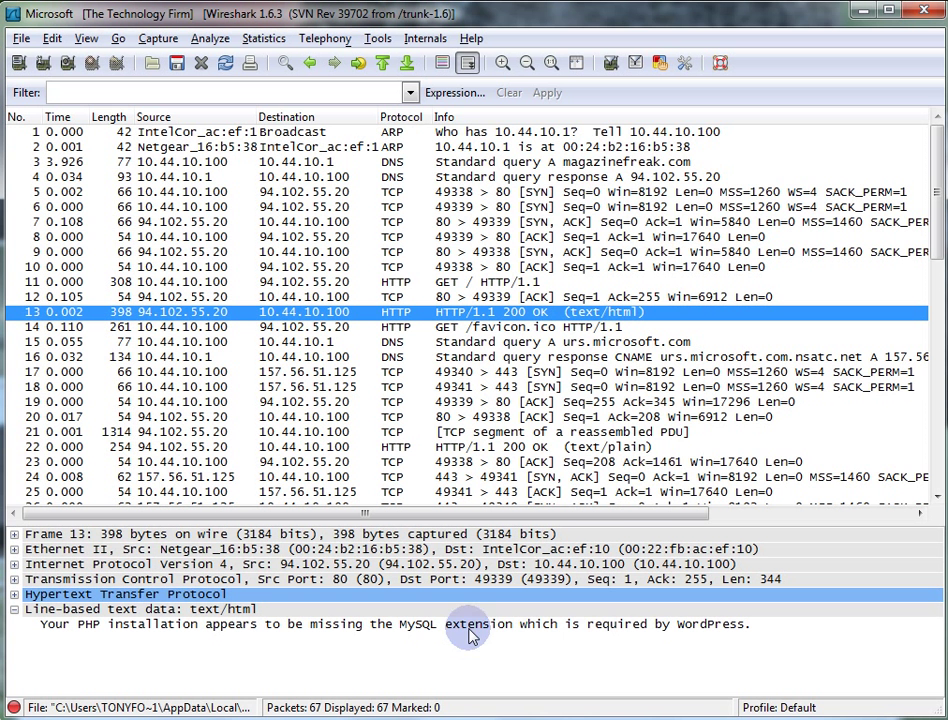
{"action": "mouse_move", "coordinate": [715, 645]}
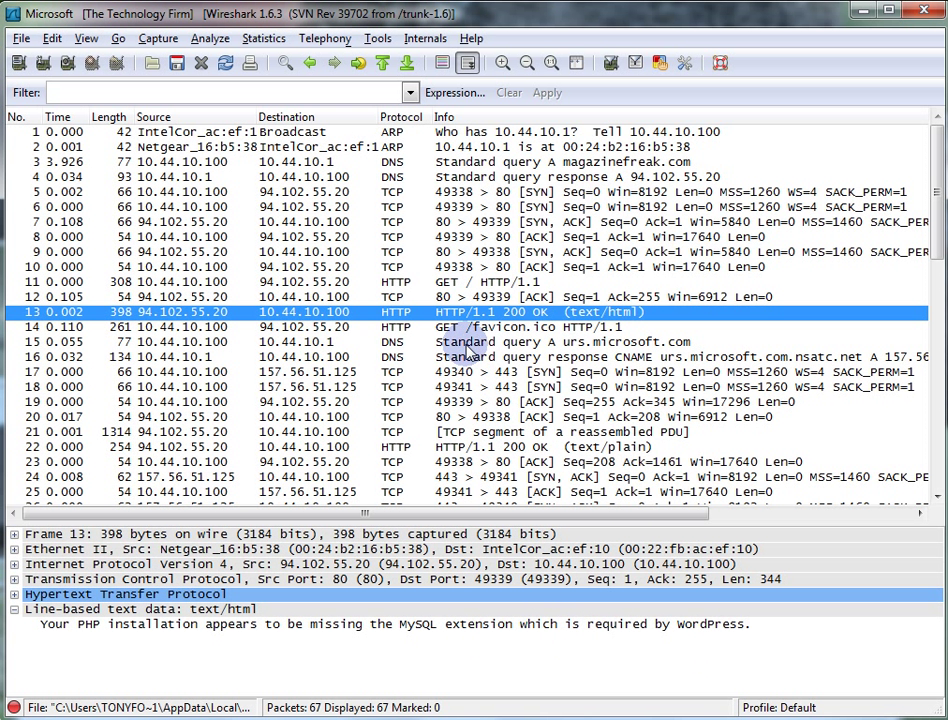
{"action": "mouse_move", "coordinate": [510, 282]}
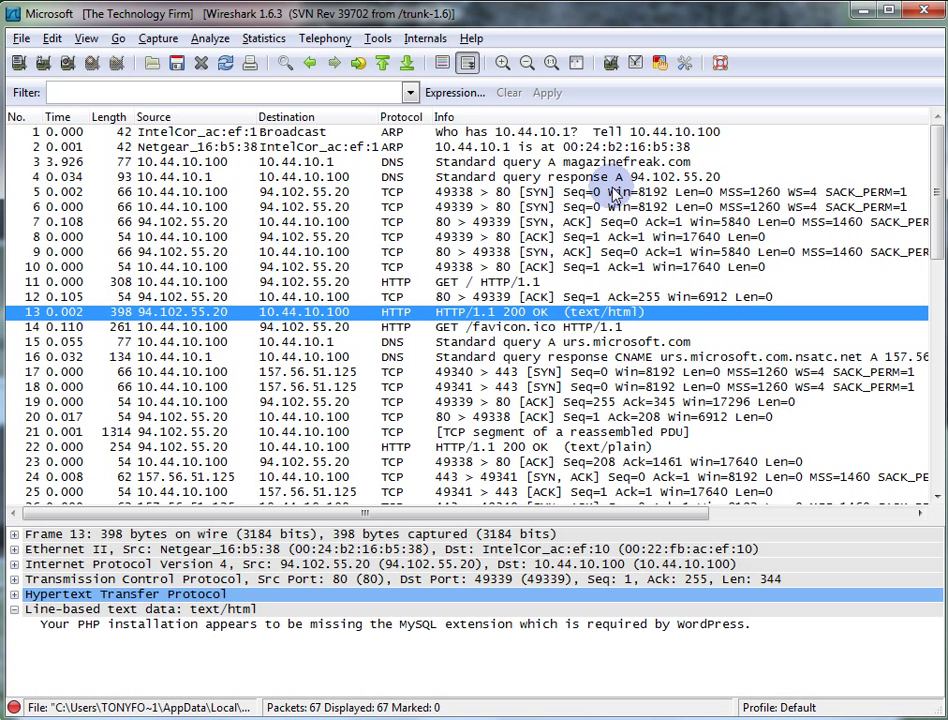
{"action": "mouse_move", "coordinate": [585, 362]}
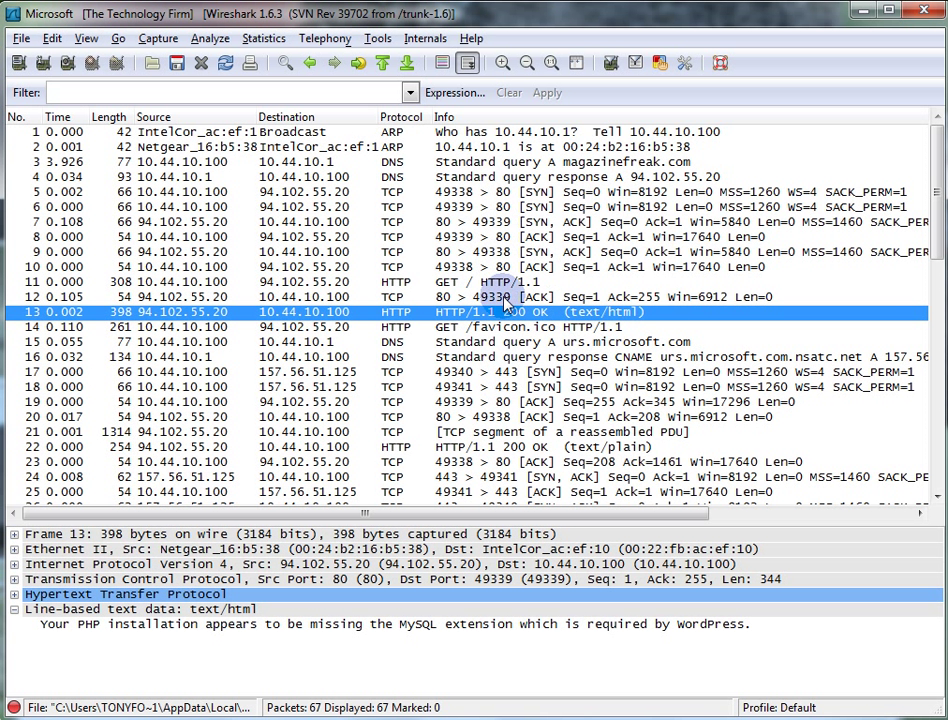
{"action": "mouse_move", "coordinate": [170, 230]}
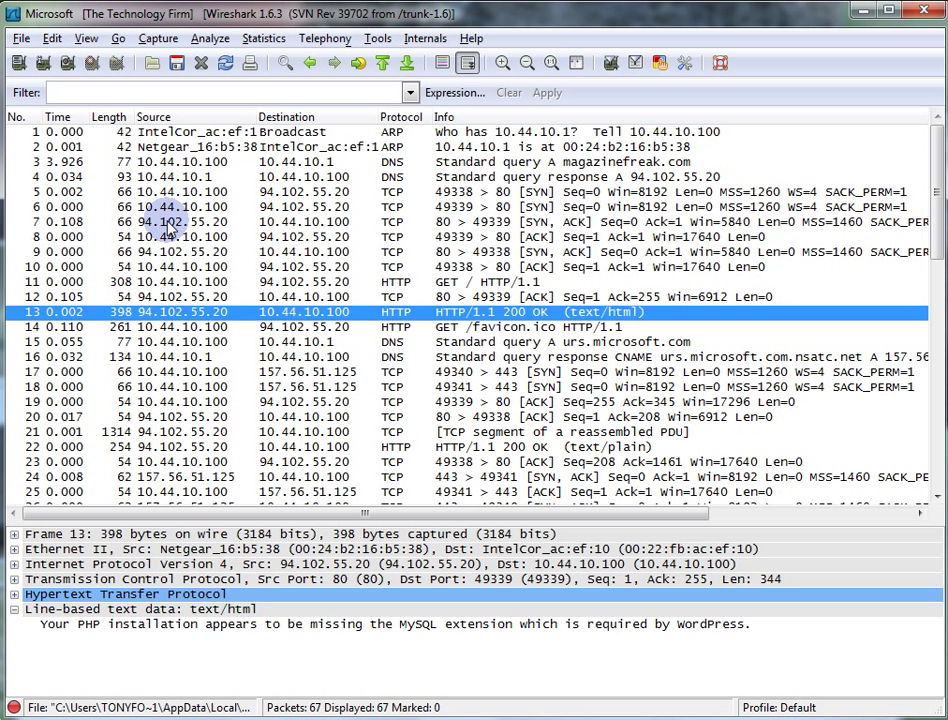
Step: Colour the 10.44.10.100 – 94.102.55.20 conversation pink via Colorize Conversation > IP > Color 1
{"action": "left_click", "coordinate": [200, 222]}
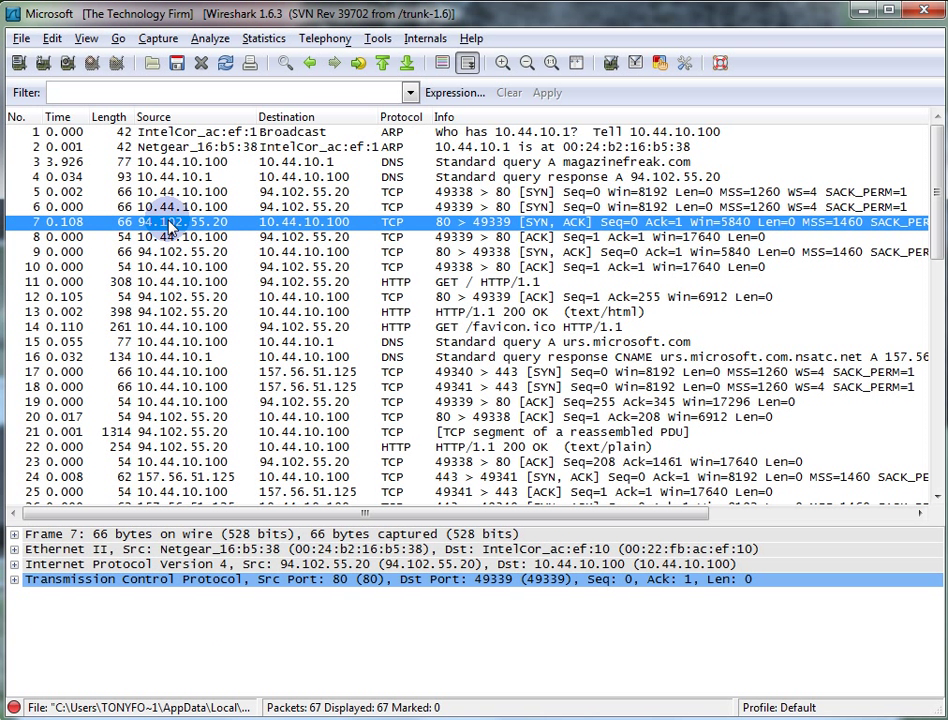
{"action": "right_click", "coordinate": [170, 221]}
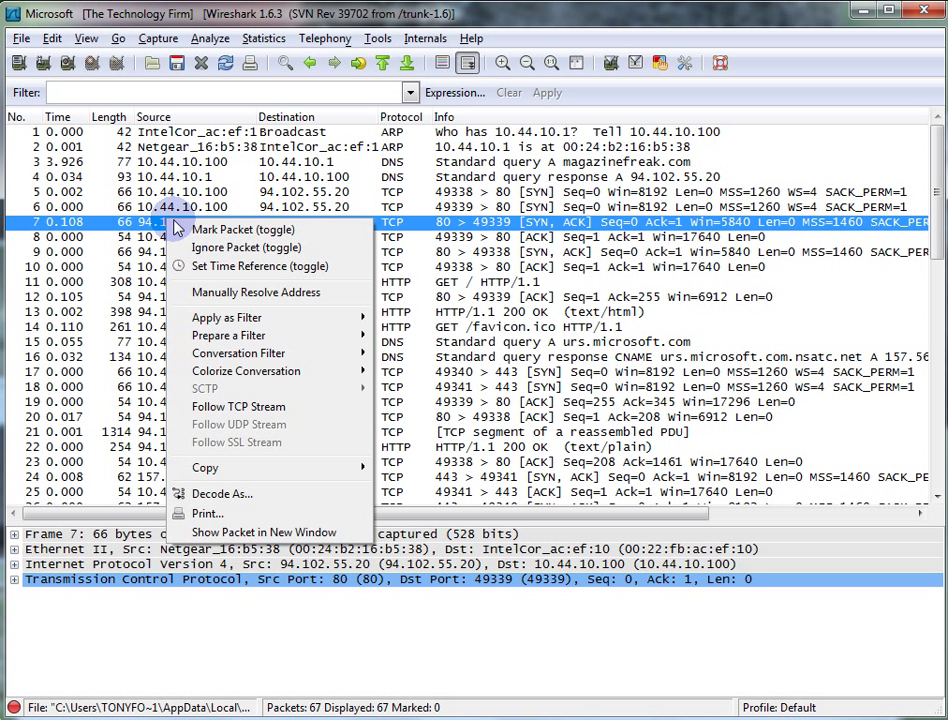
{"action": "mouse_move", "coordinate": [245, 371]}
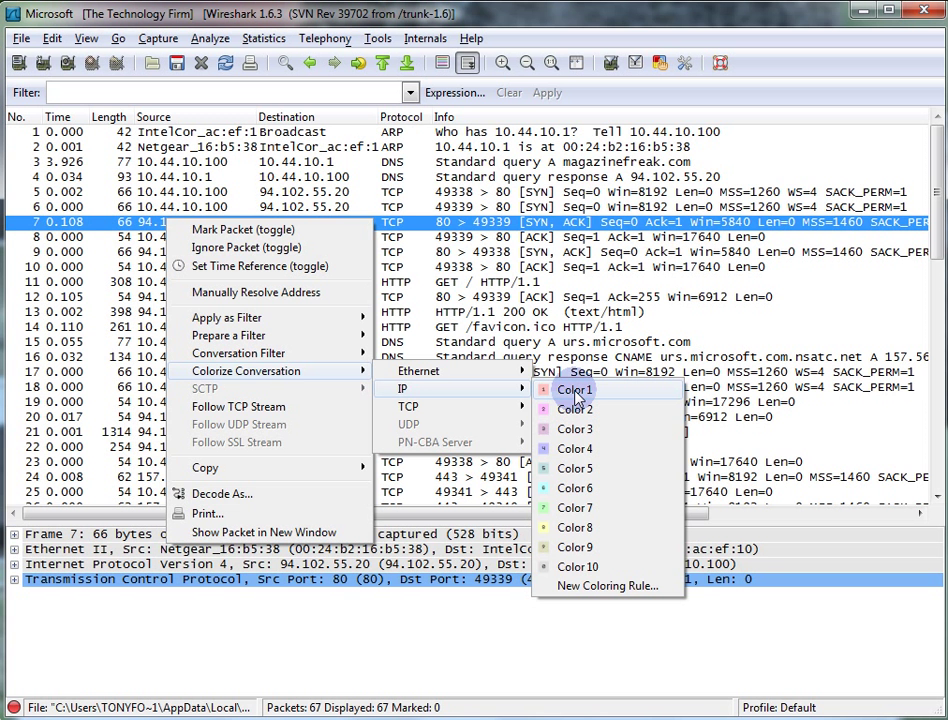
{"action": "left_click", "coordinate": [575, 389]}
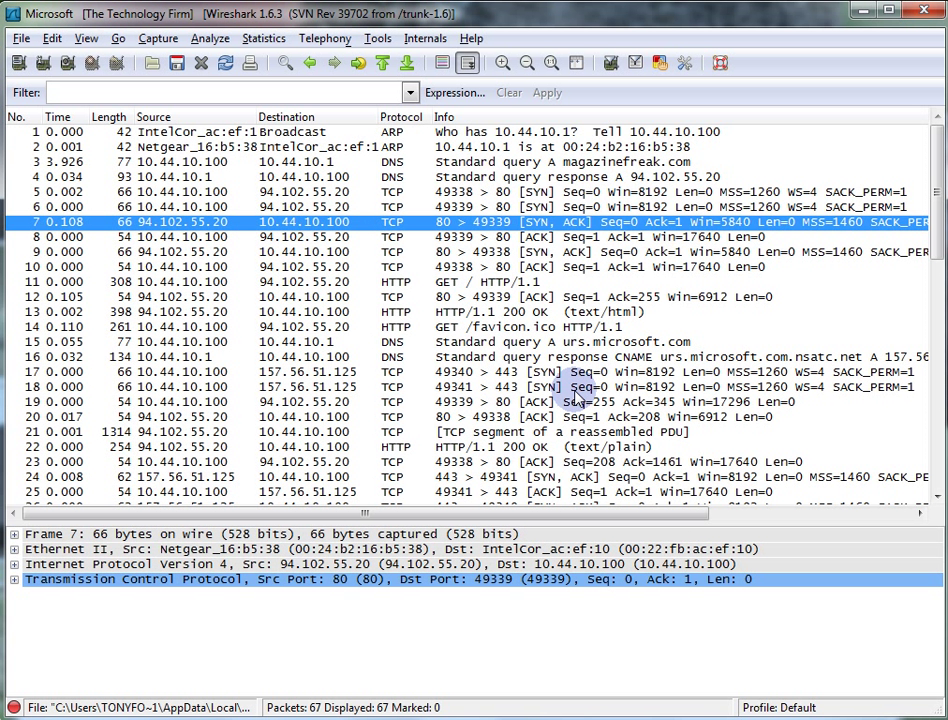
{"action": "mouse_move", "coordinate": [300, 220]}
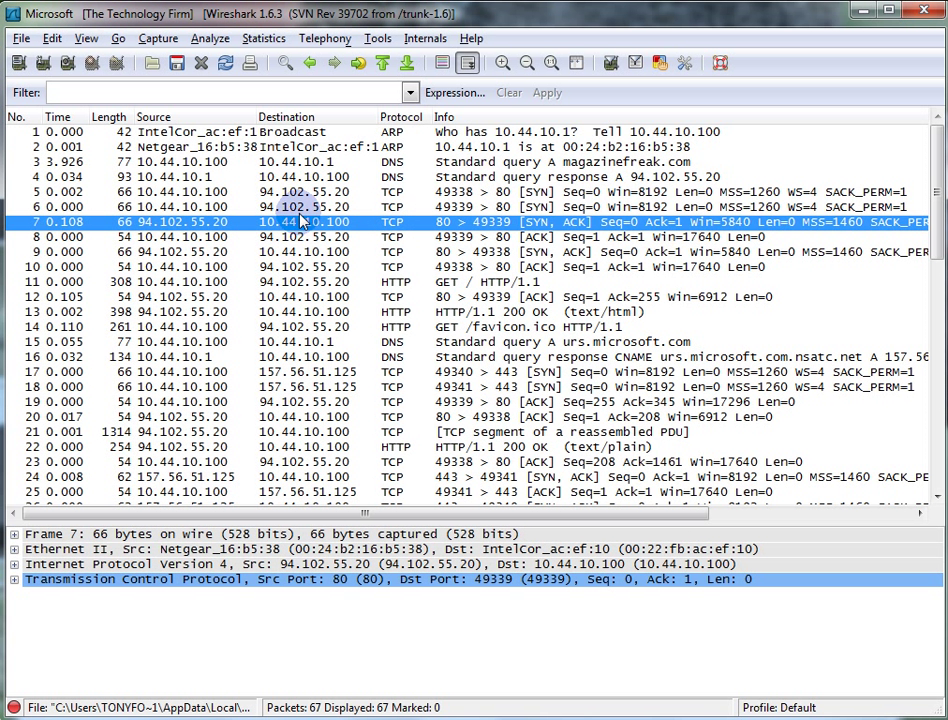
{"action": "mouse_move", "coordinate": [445, 160]}
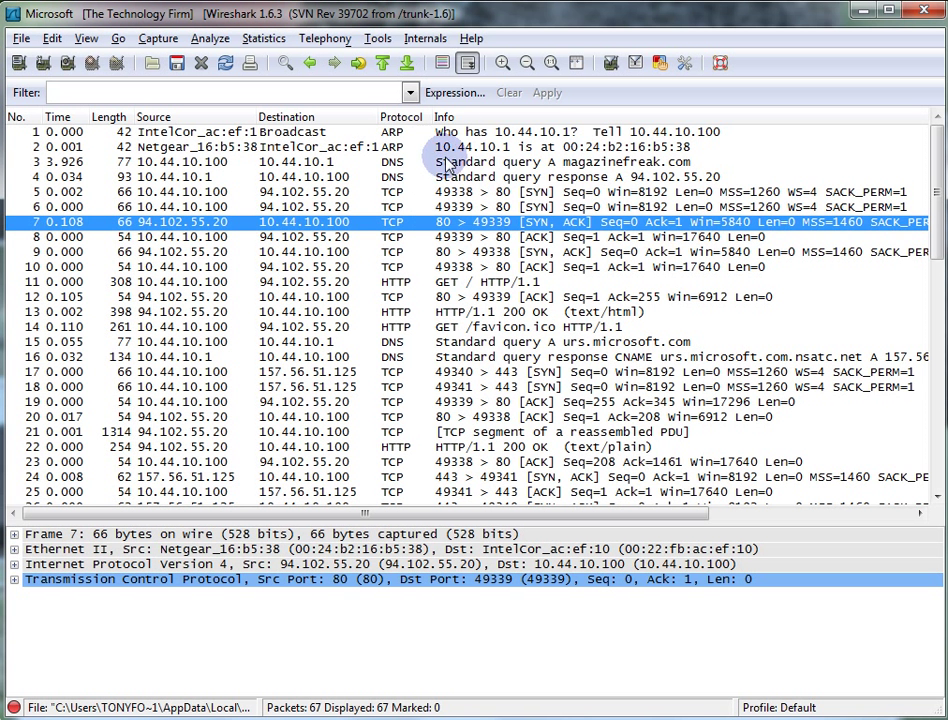
{"action": "mouse_move", "coordinate": [442, 63]}
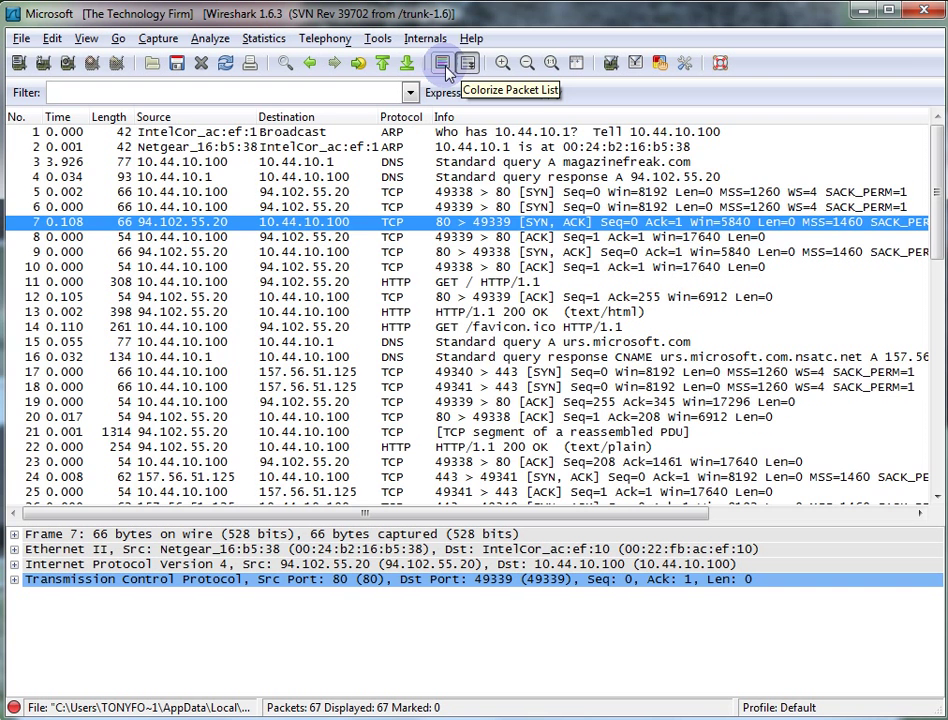
Step: Enable Colorize Packet List so rows show default colours plus the pink blog conversation
{"action": "left_click", "coordinate": [442, 63]}
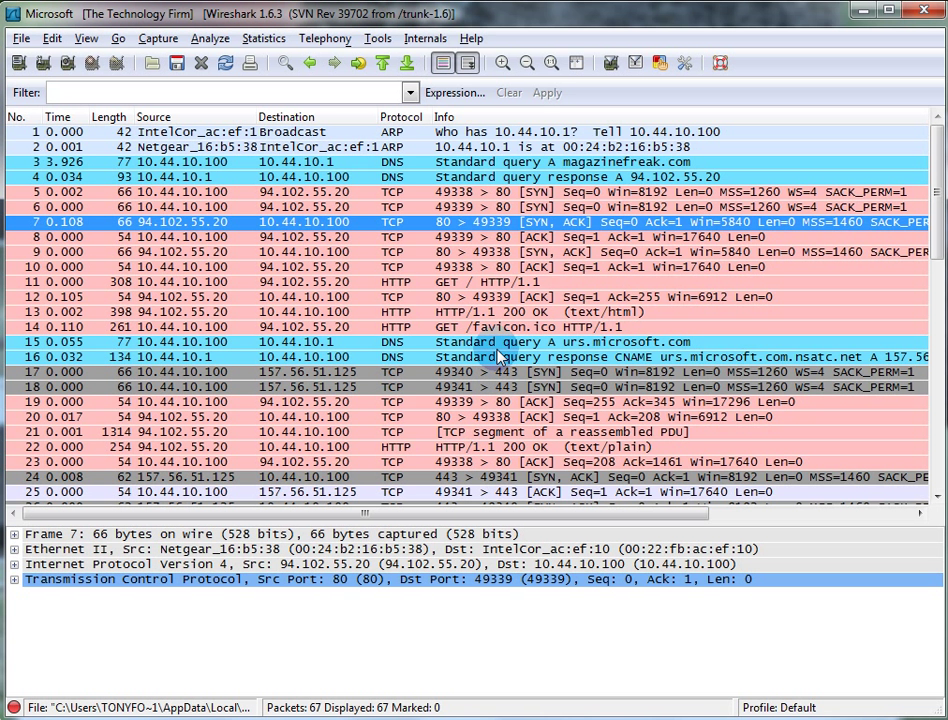
{"action": "mouse_move", "coordinate": [590, 161]}
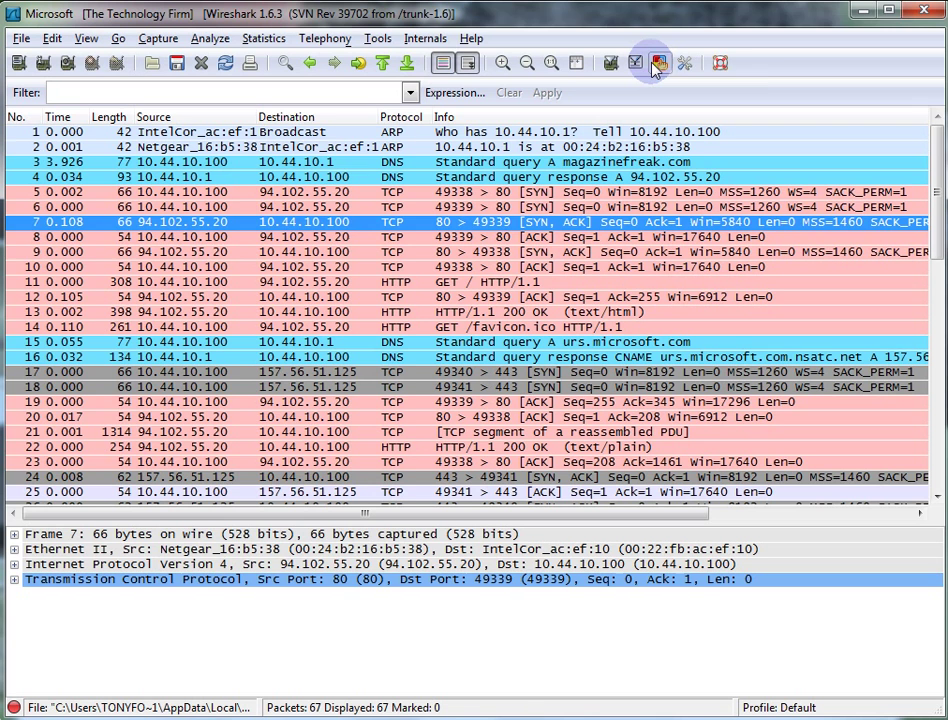
Step: Disable the default rules in Coloring Rules so only the pink blog conversation stays coloured
{"action": "left_click", "coordinate": [659, 63]}
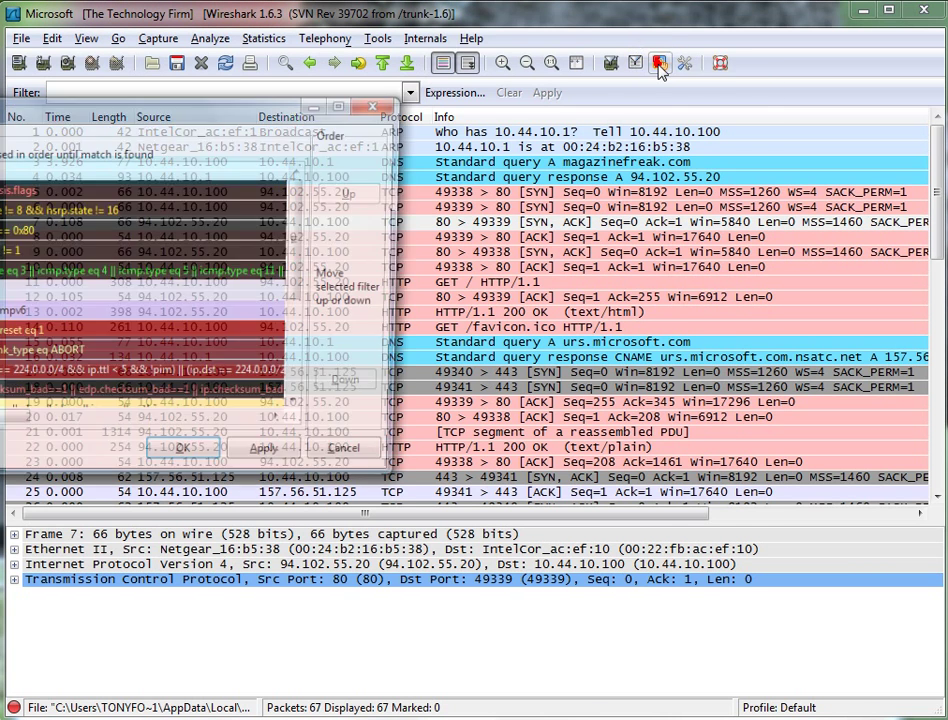
{"action": "left_click", "coordinate": [660, 63]}
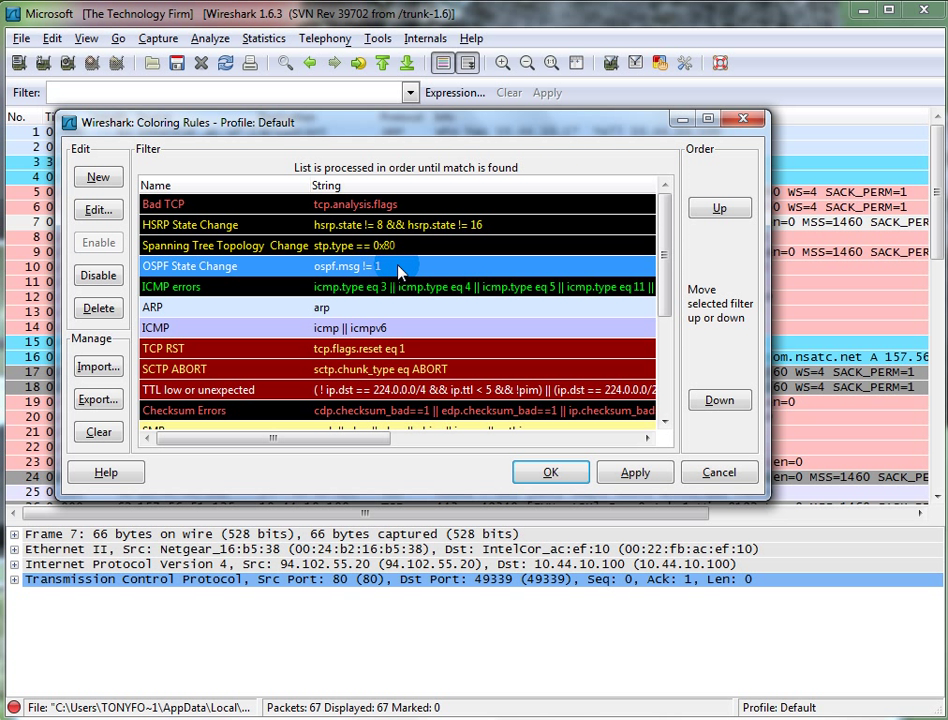
{"action": "scroll", "scroll_direction": "down", "scroll_amount": 3}
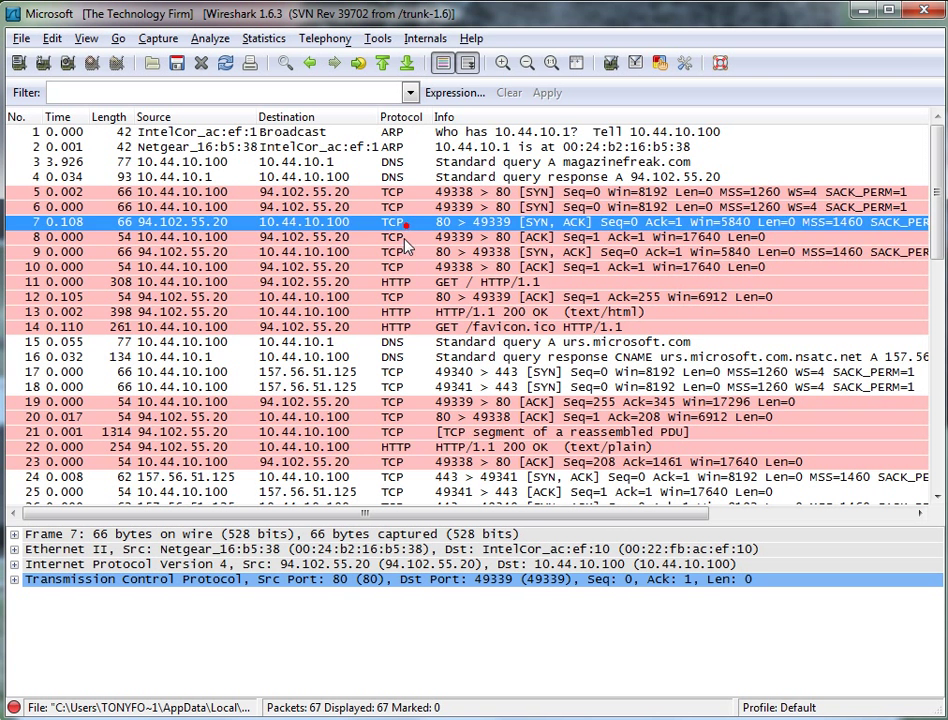
Step: Select packet 17, the SYN from 10.44.10.100 to 157.56.51.125 port 443
{"action": "left_click", "coordinate": [400, 251]}
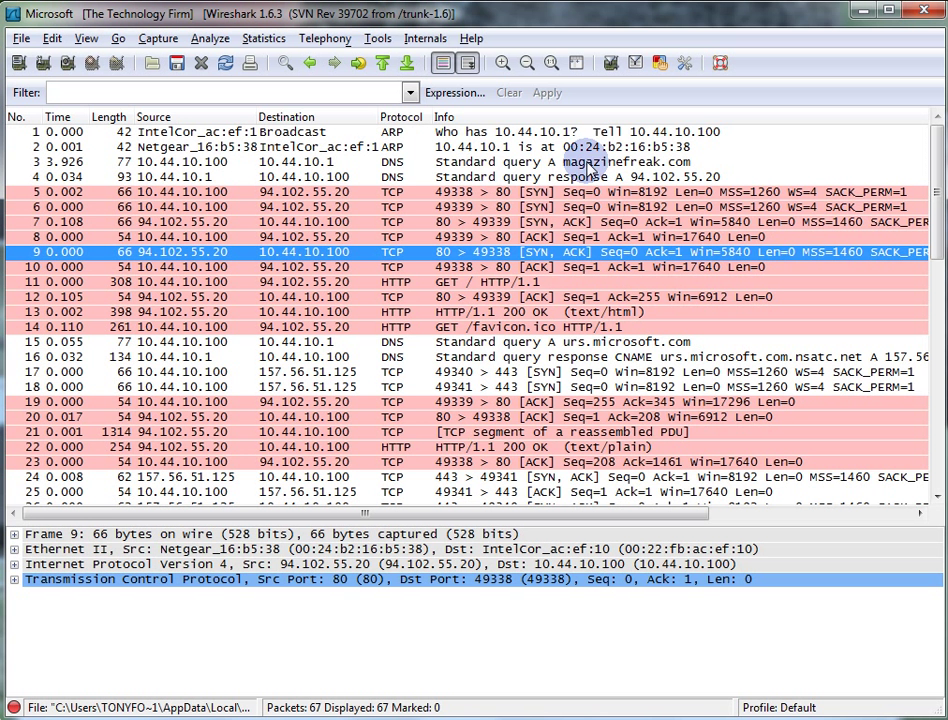
{"action": "mouse_move", "coordinate": [505, 350]}
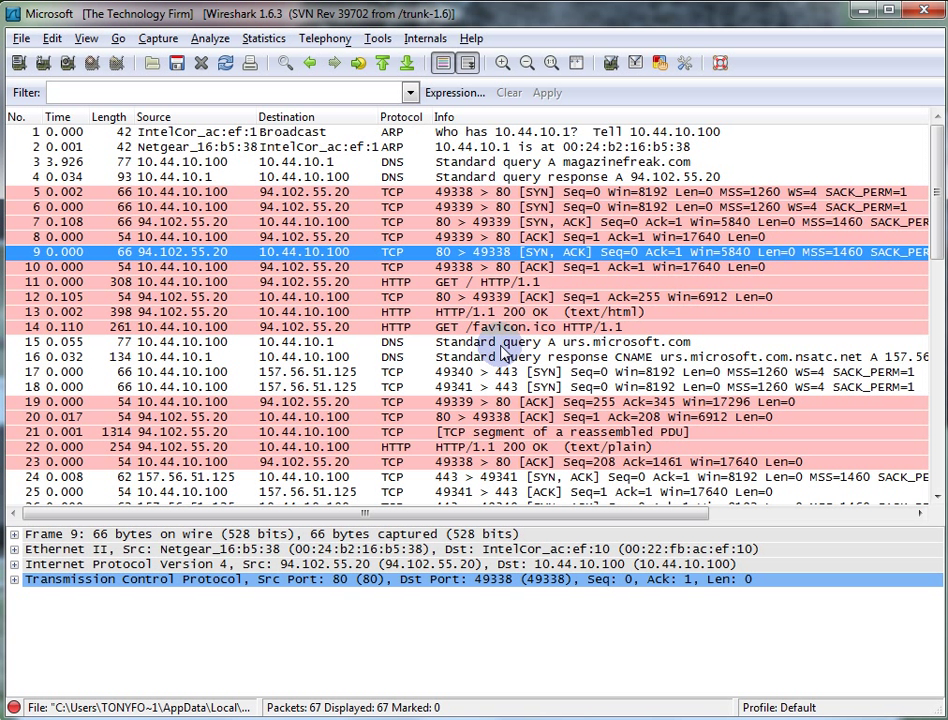
{"action": "mouse_move", "coordinate": [688, 351]}
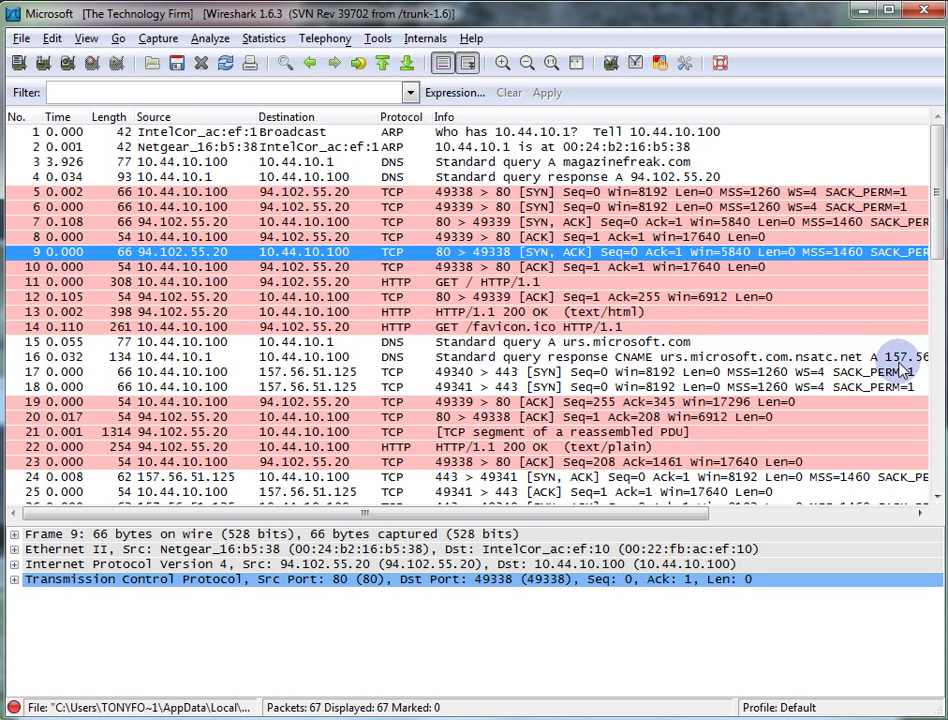
{"action": "left_click", "coordinate": [290, 371]}
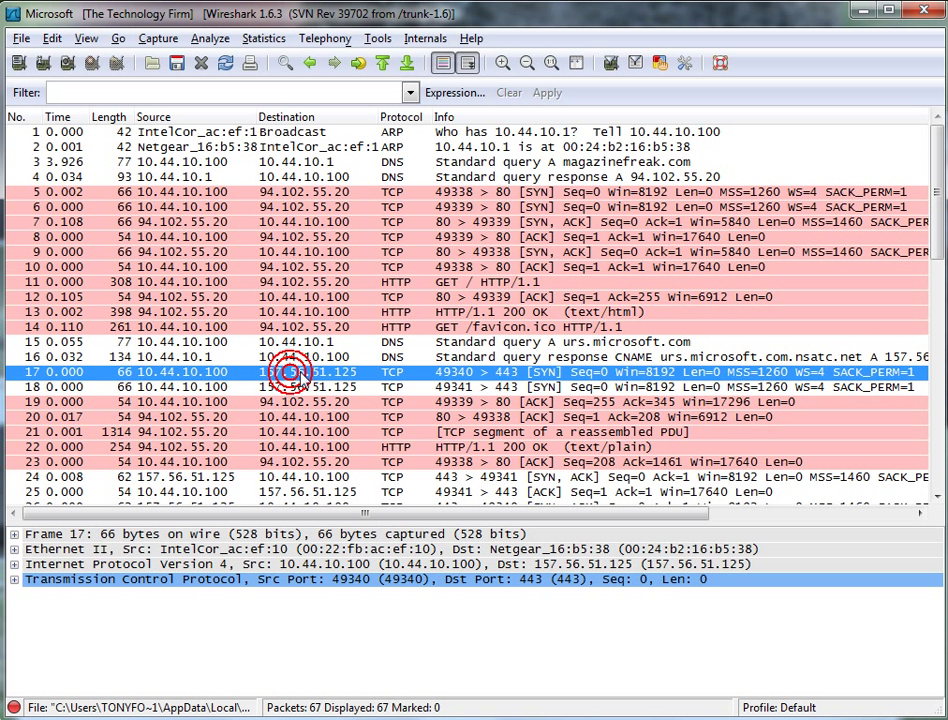
Step: Colour the 10.44.10.100 – 157.56.51.125 conversation blue via Colorize Conversation > IP > Color 5
{"action": "right_click", "coordinate": [290, 372]}
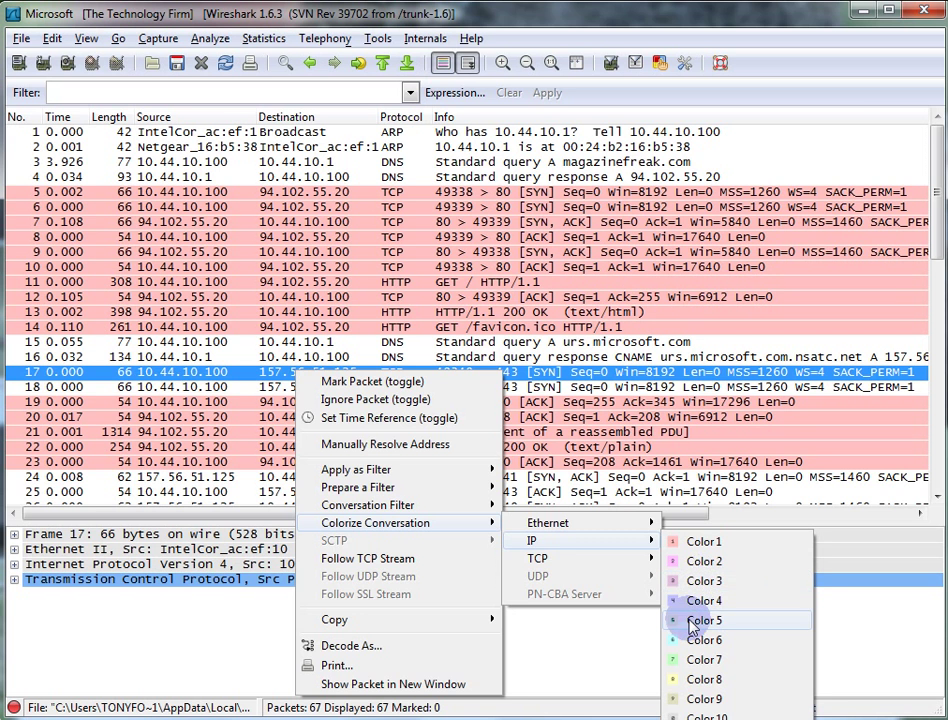
{"action": "left_click", "coordinate": [704, 620]}
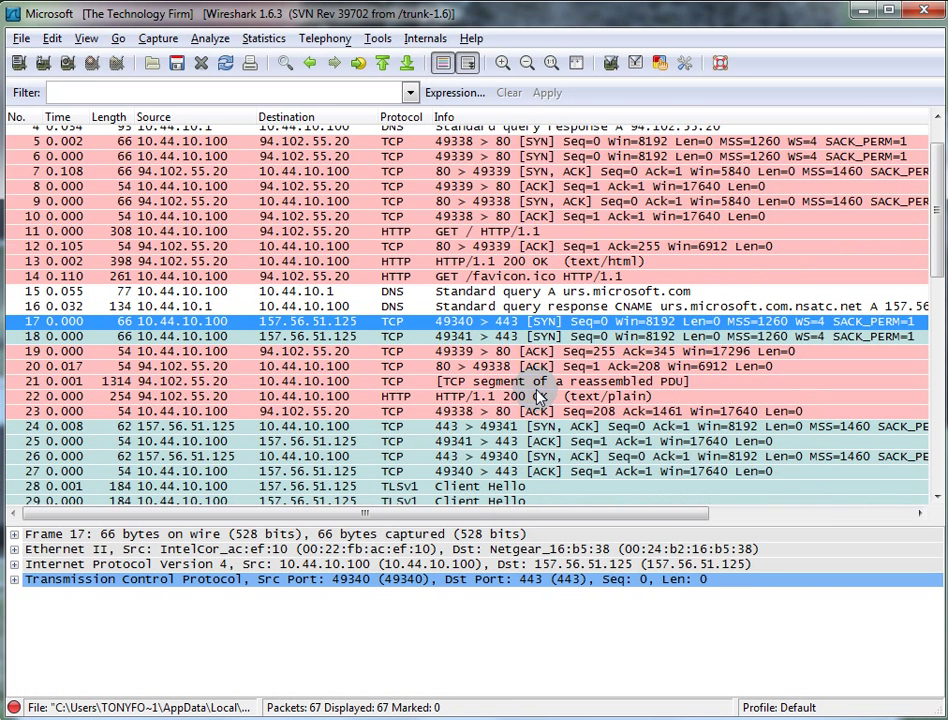
{"action": "scroll", "scroll_direction": "down", "scroll_amount": 3}
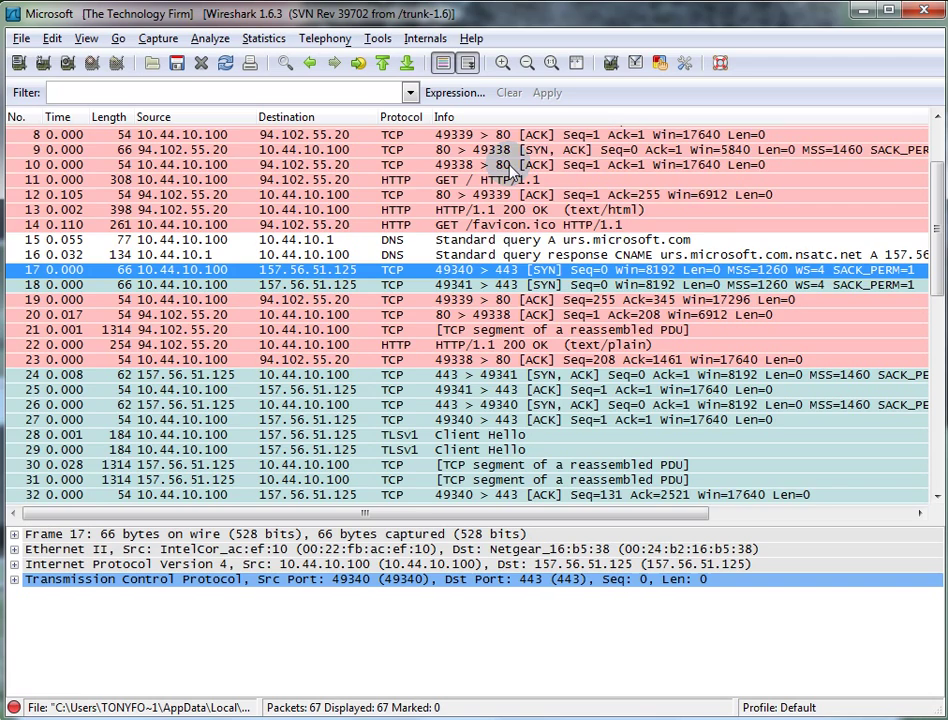
{"action": "scroll", "scroll_direction": "down", "scroll_amount": 3}
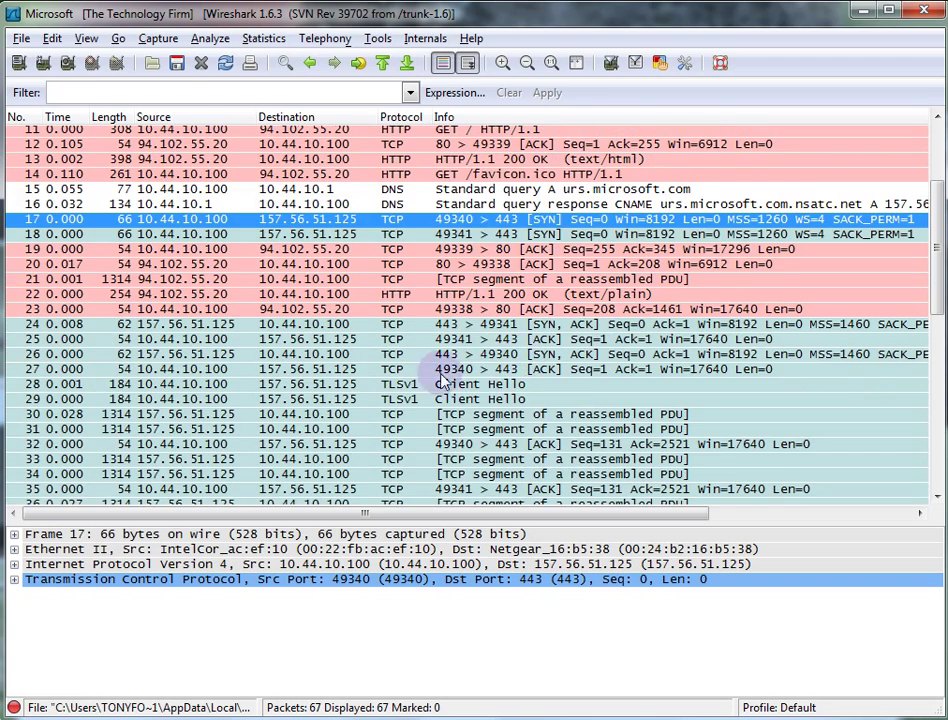
{"action": "scroll", "scroll_direction": "down", "scroll_amount": 3}
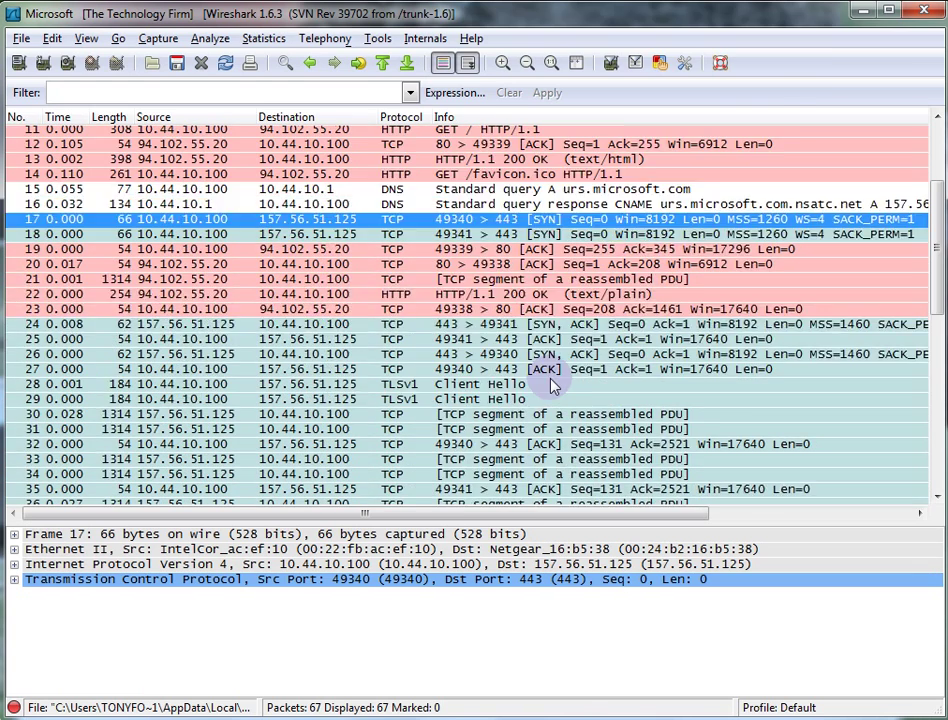
{"action": "scroll", "scroll_direction": "up", "scroll_amount": 3}
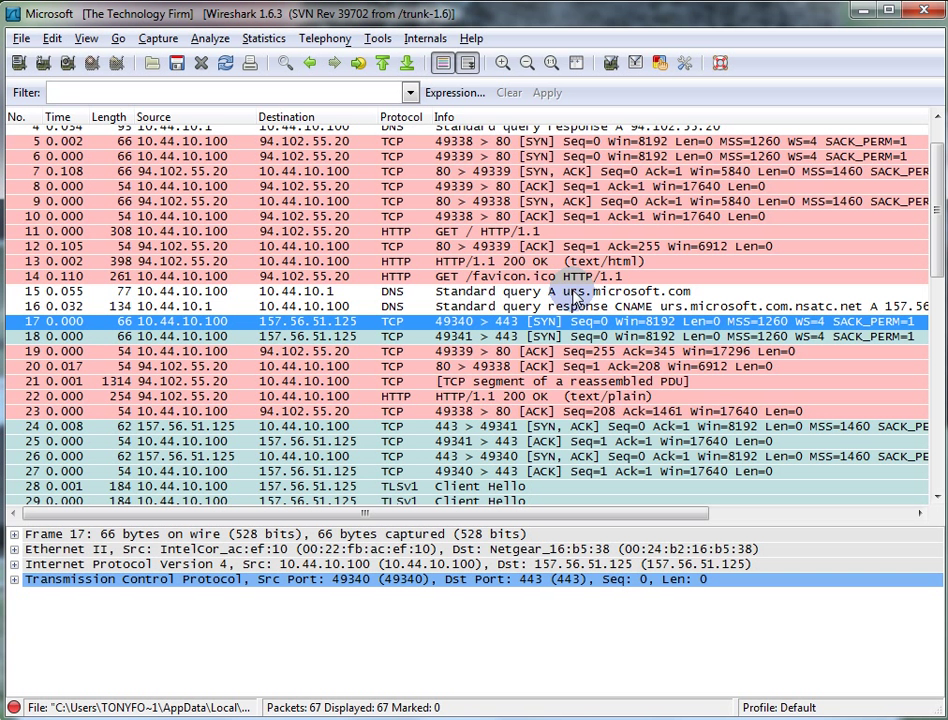
{"action": "mouse_move", "coordinate": [588, 300]}
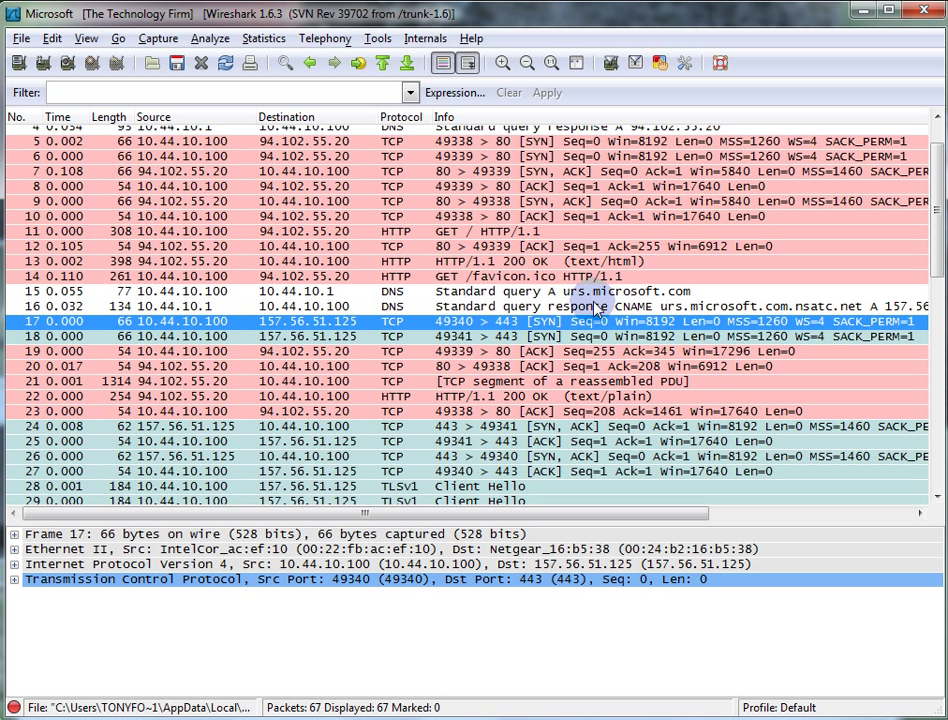
{"action": "mouse_move", "coordinate": [578, 336]}
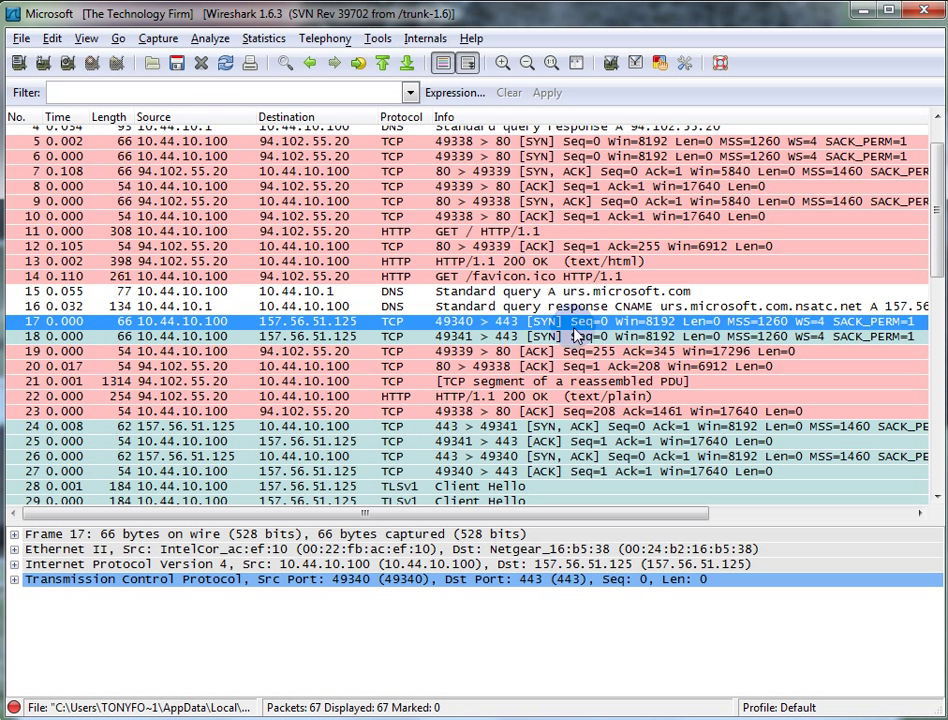
{"action": "mouse_move", "coordinate": [595, 440]}
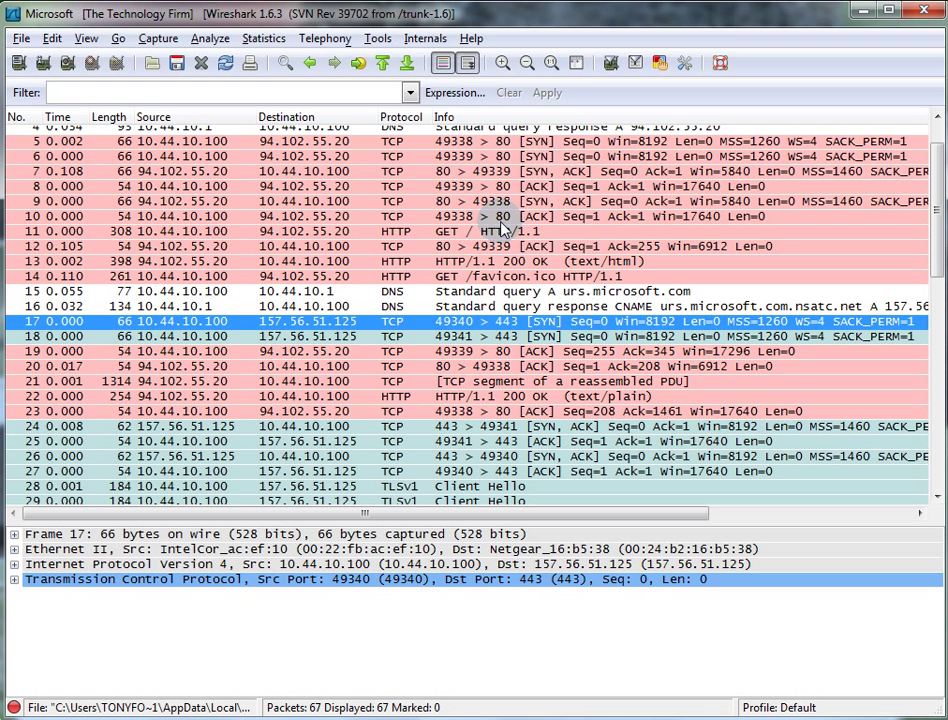
{"action": "mouse_move", "coordinate": [493, 216]}
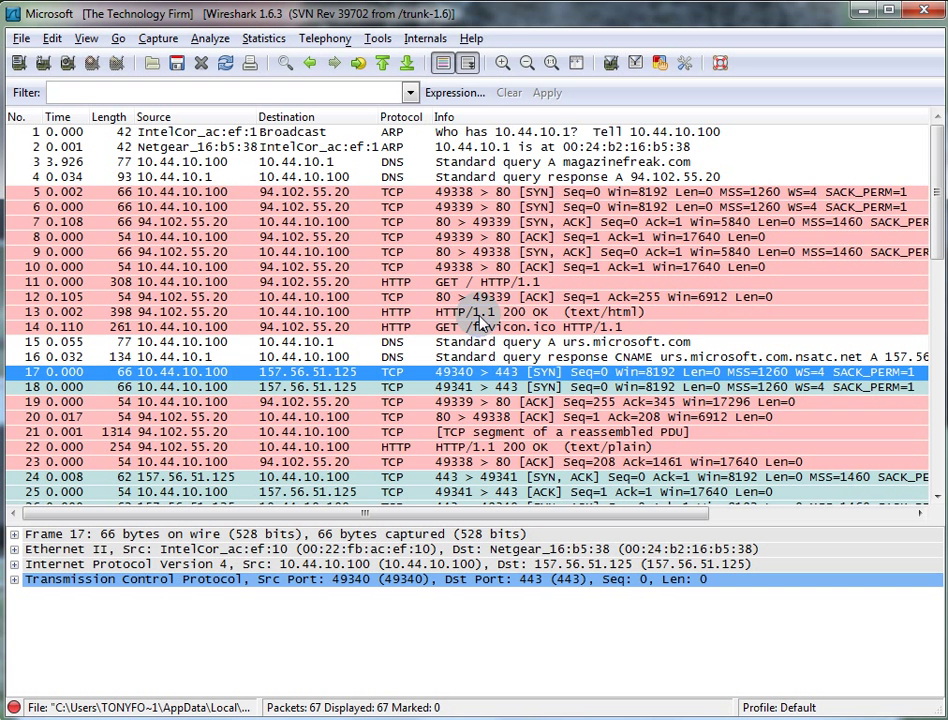
{"action": "mouse_move", "coordinate": [640, 360]}
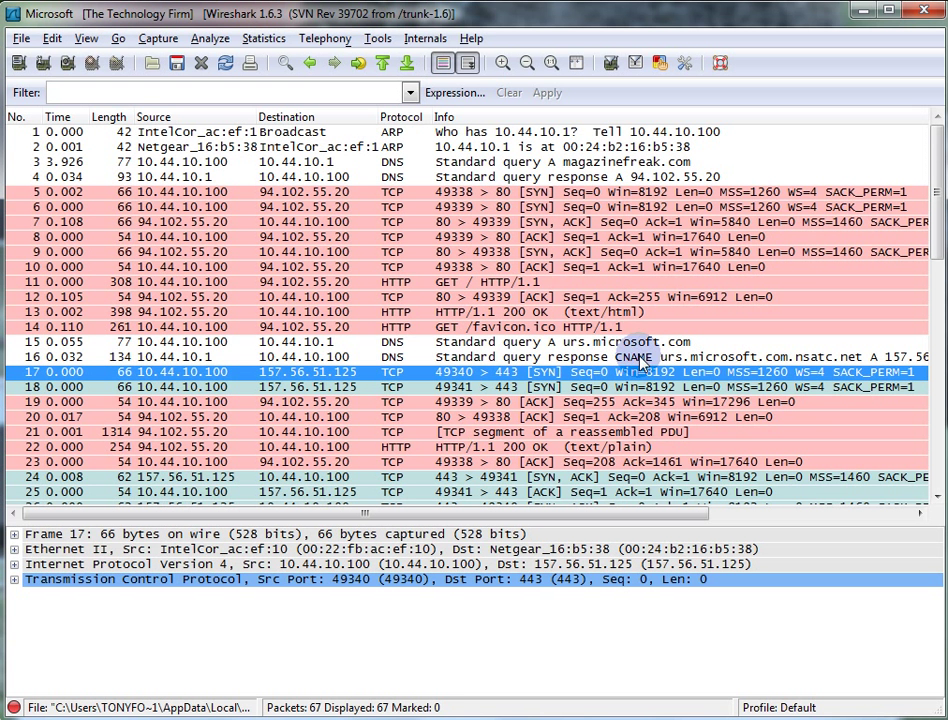
{"action": "scroll", "scroll_direction": "down", "scroll_amount": 3}
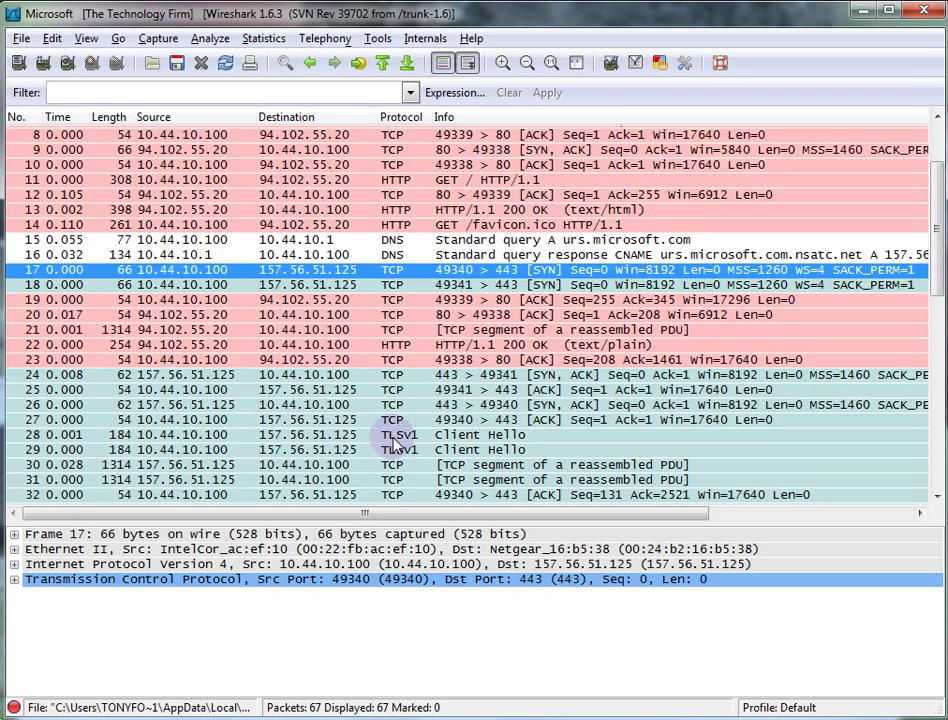
{"action": "scroll", "scroll_direction": "down", "scroll_amount": 3}
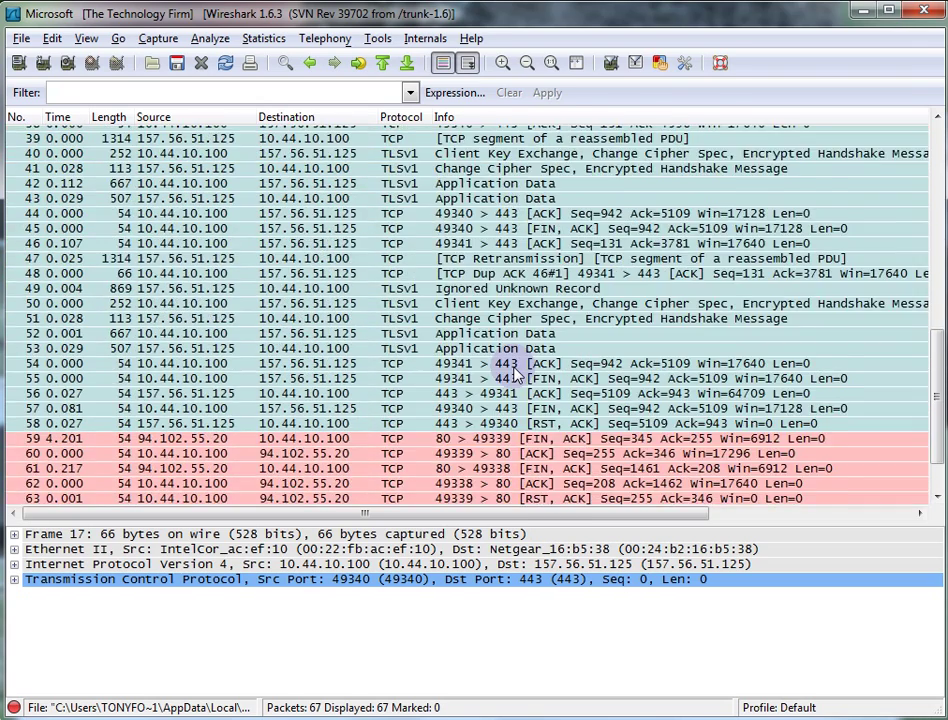
{"action": "scroll", "scroll_direction": "down", "scroll_amount": 3}
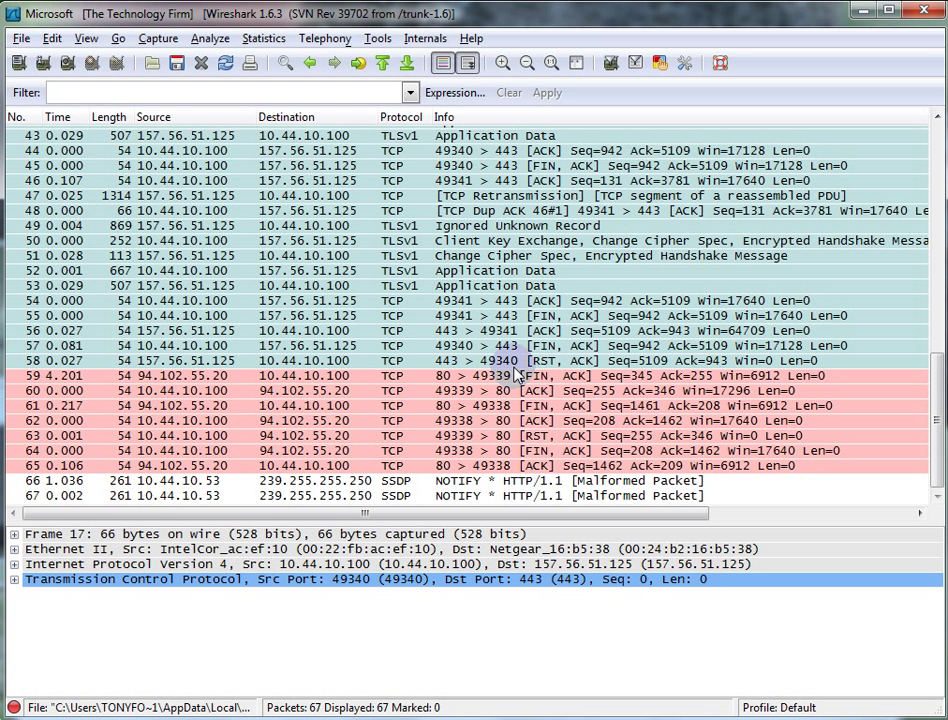
{"action": "mouse_move", "coordinate": [500, 362]}
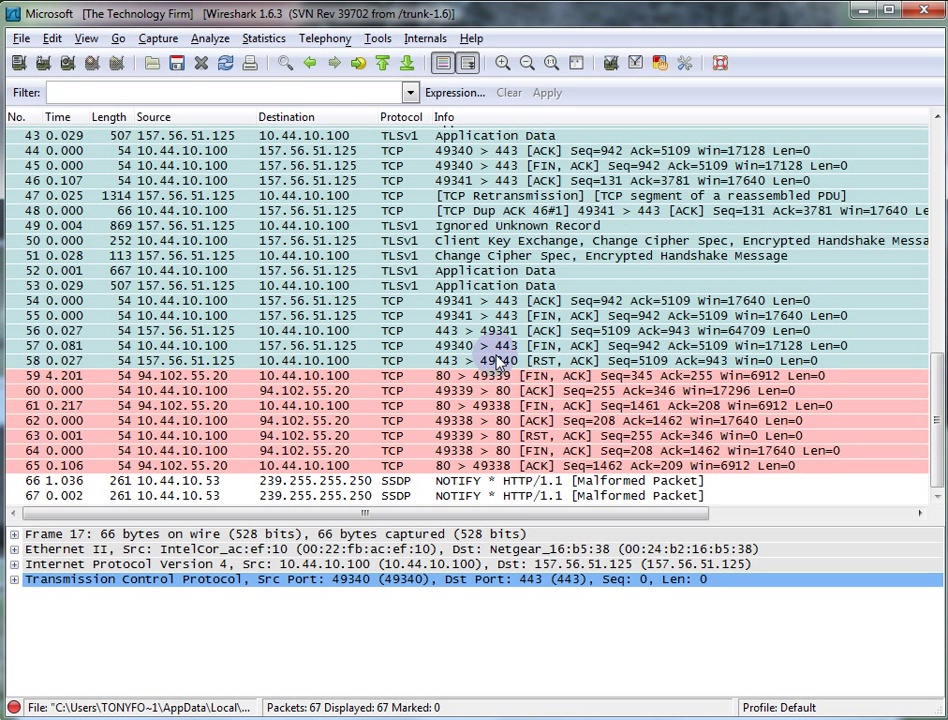